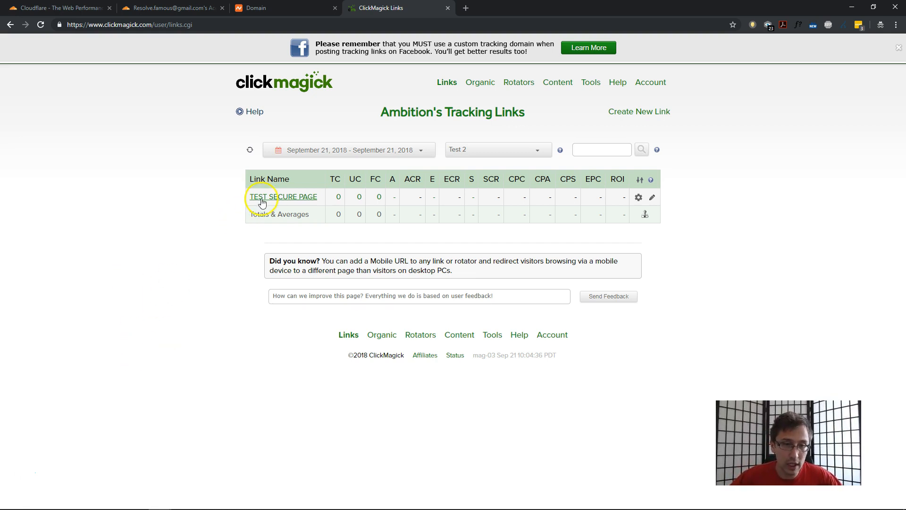
Expand TEST SECURE PAGE, preview its destination site, then return to copy the tracking link
left_click(284, 196)
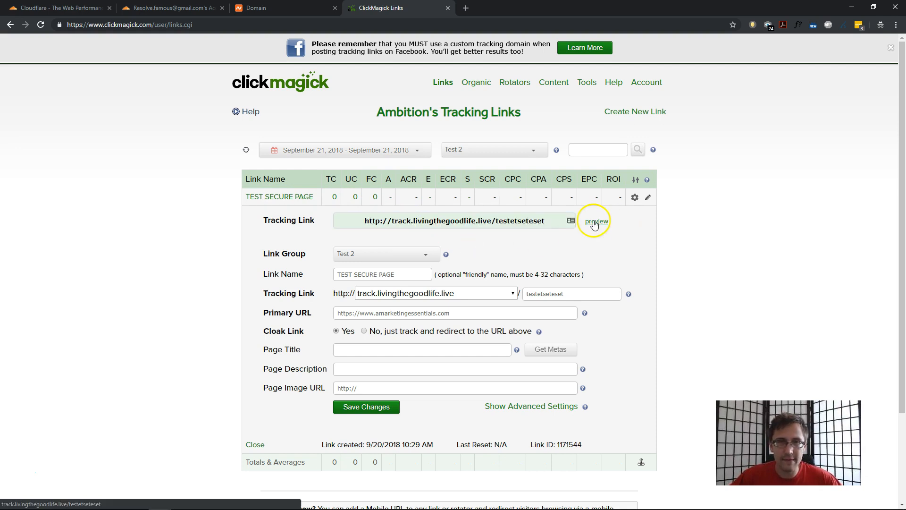
left_click(596, 221)
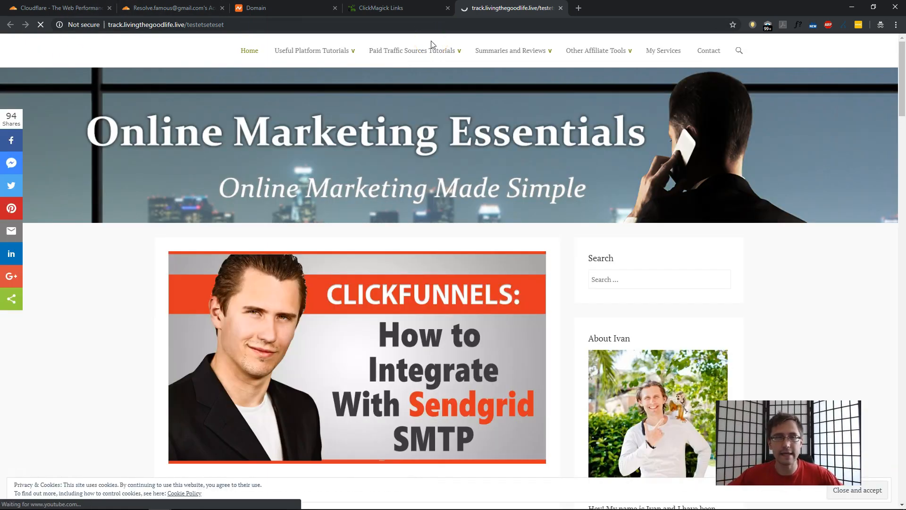
left_click(382, 7)
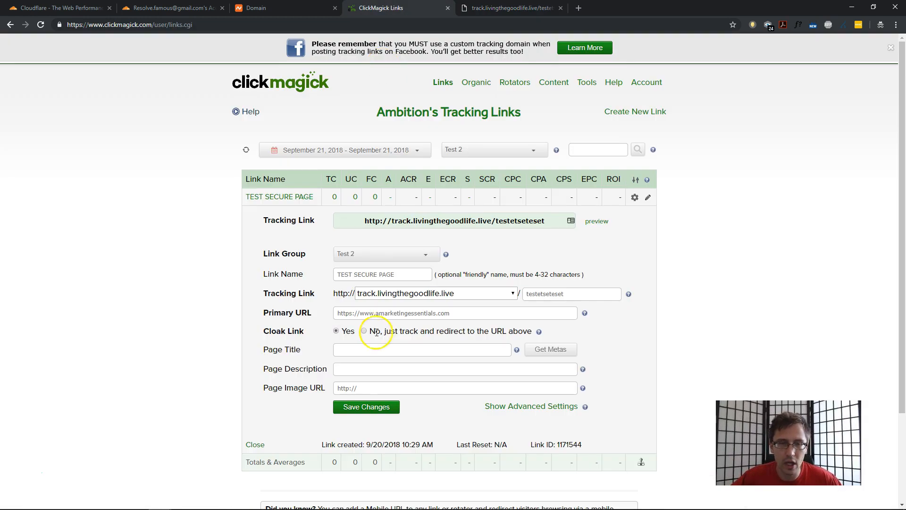
left_click(510, 7)
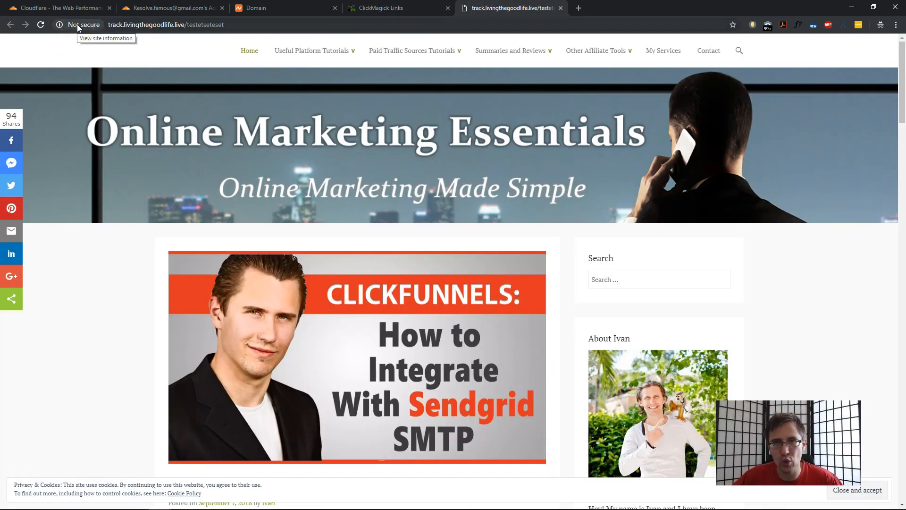
mouse_move(232, 121)
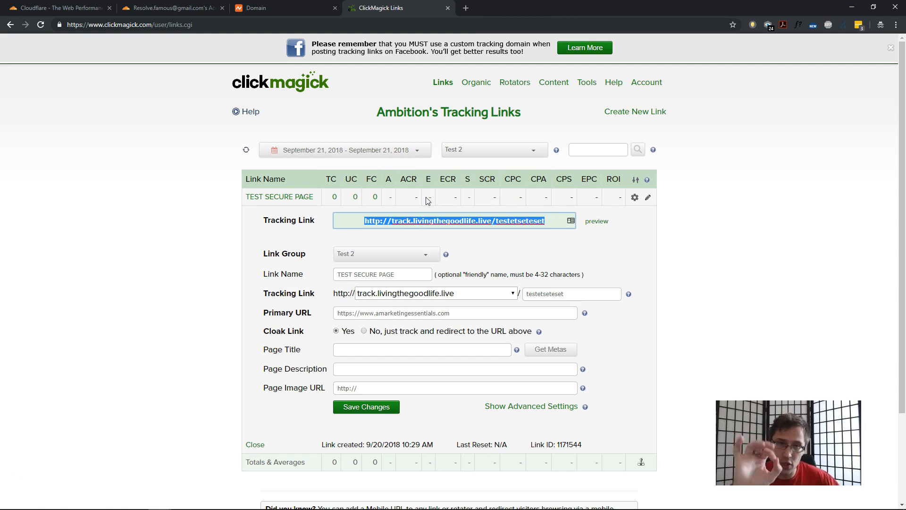
left_click(577, 8)
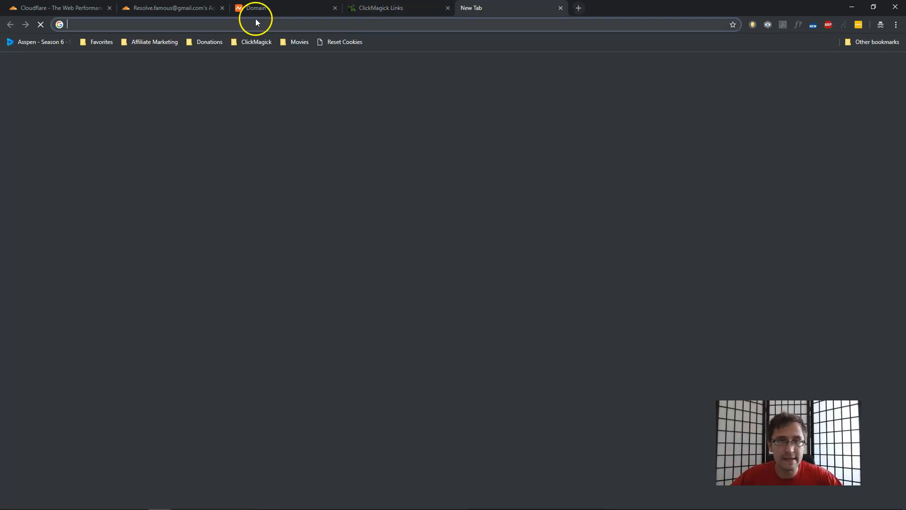
type("http://track.livingthegoodlife.live/testetseteset")
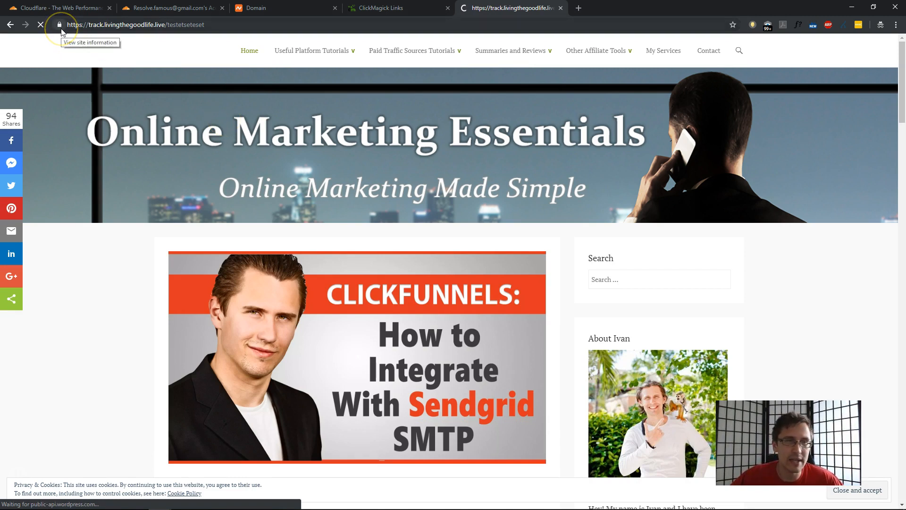
left_click(59, 24)
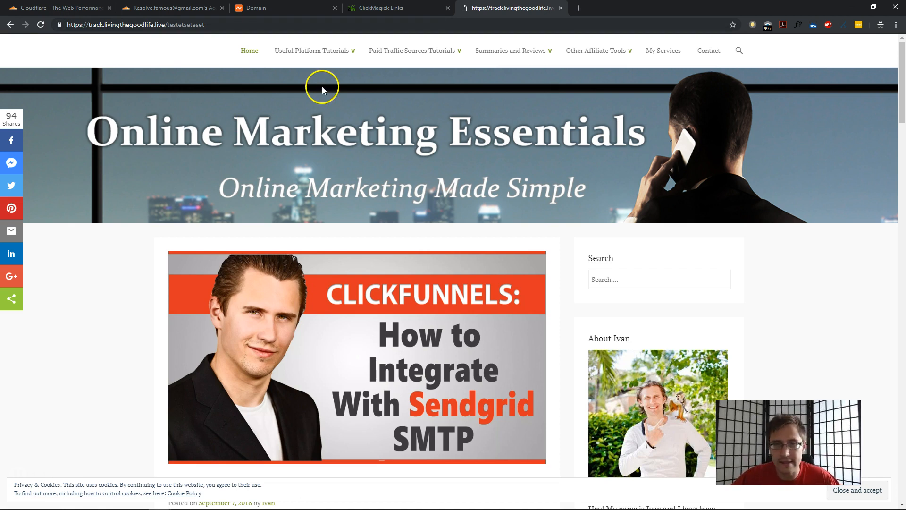
left_click(381, 7)
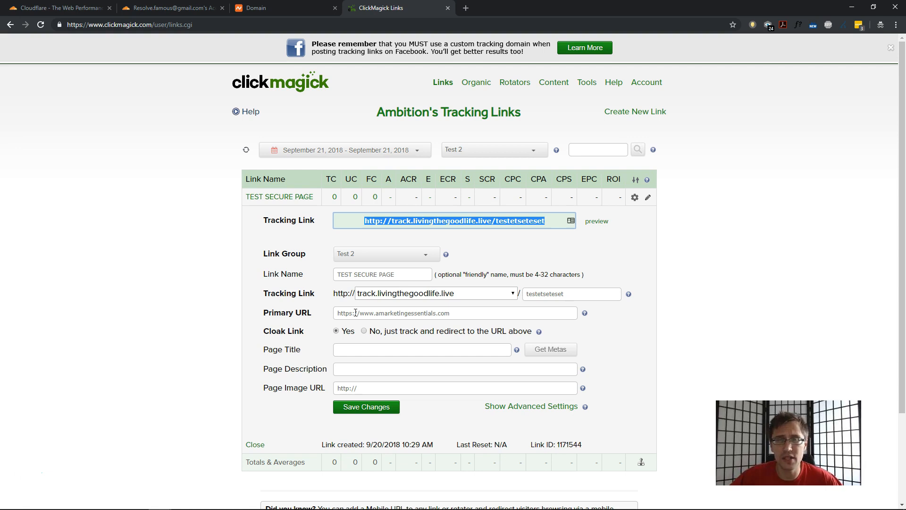
Change the TEST SECURE PAGE primary URL from https to http, save, and reopen it to test
left_click(351, 312)
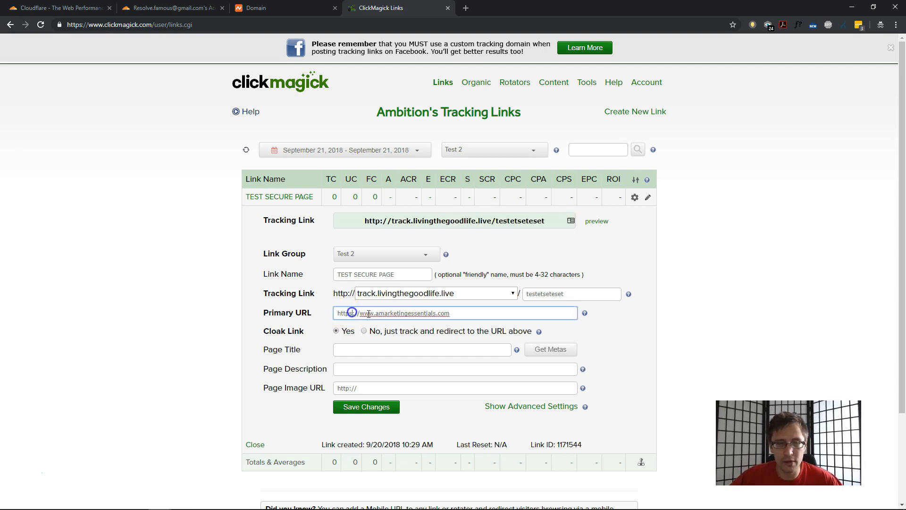
left_click(365, 407)
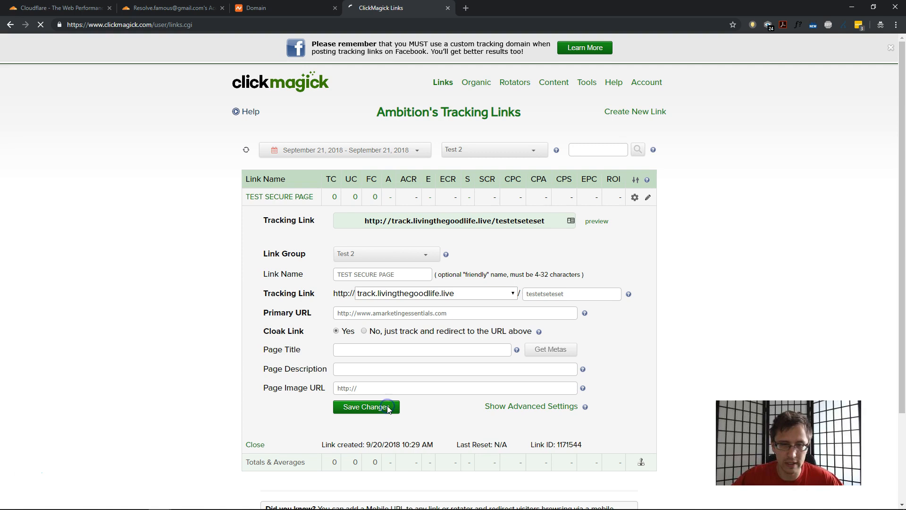
left_click(365, 406)
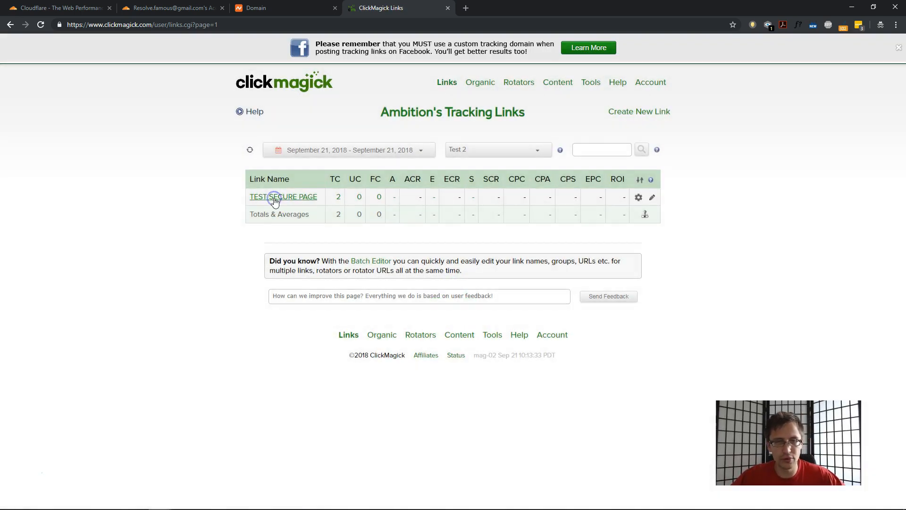
left_click(284, 196)
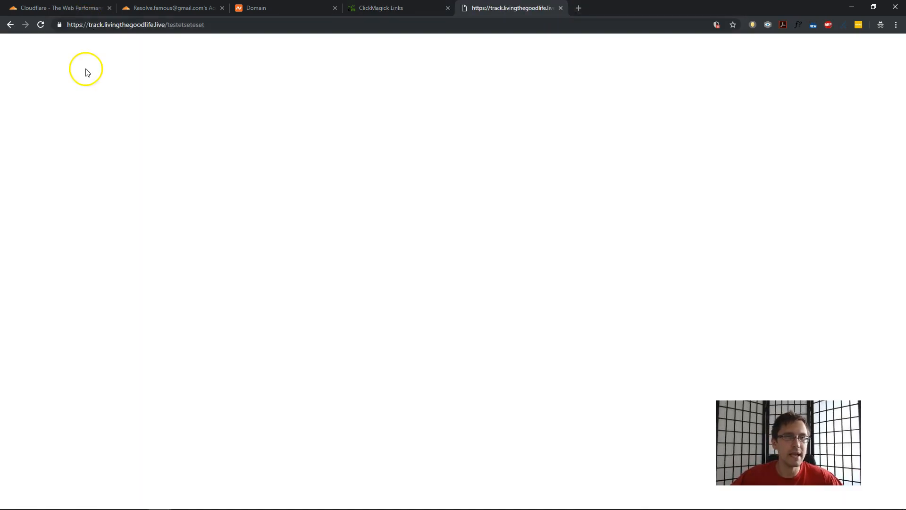
mouse_move(209, 214)
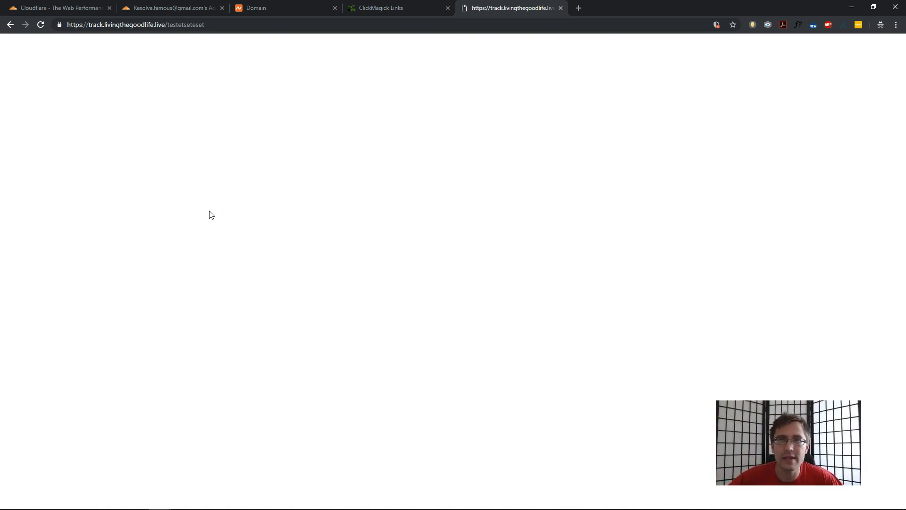
left_click(381, 7)
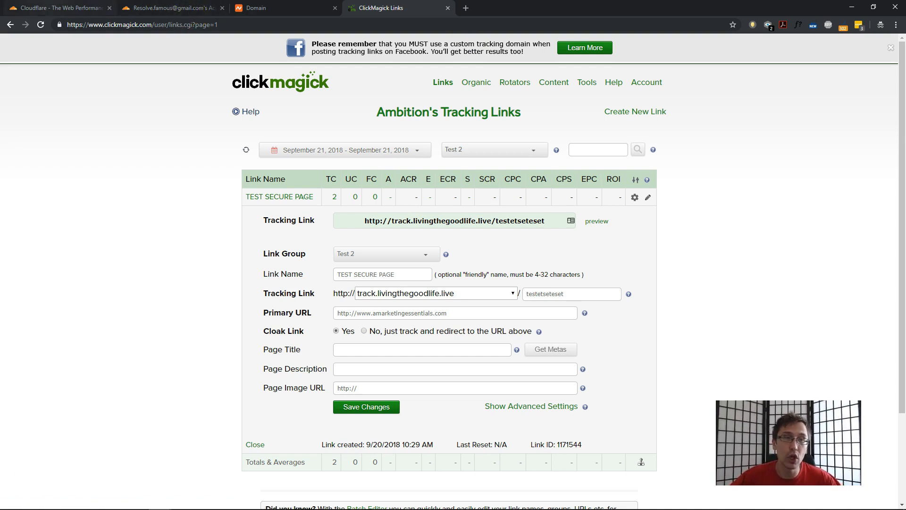
Switch to the Cloudflare home page browser tab
left_click(58, 8)
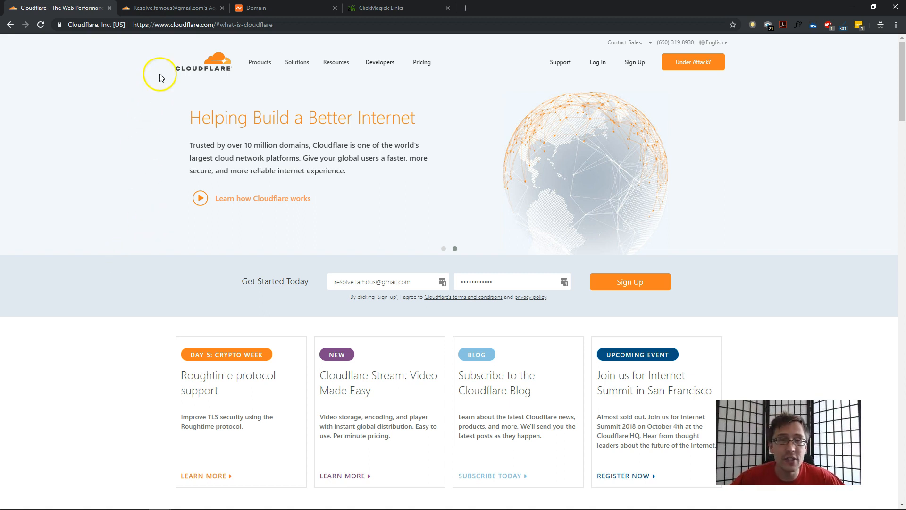
Copy luminosproductisgreat.club from Namecheap's domain details and return to the Cloudflare tab
left_click(260, 7)
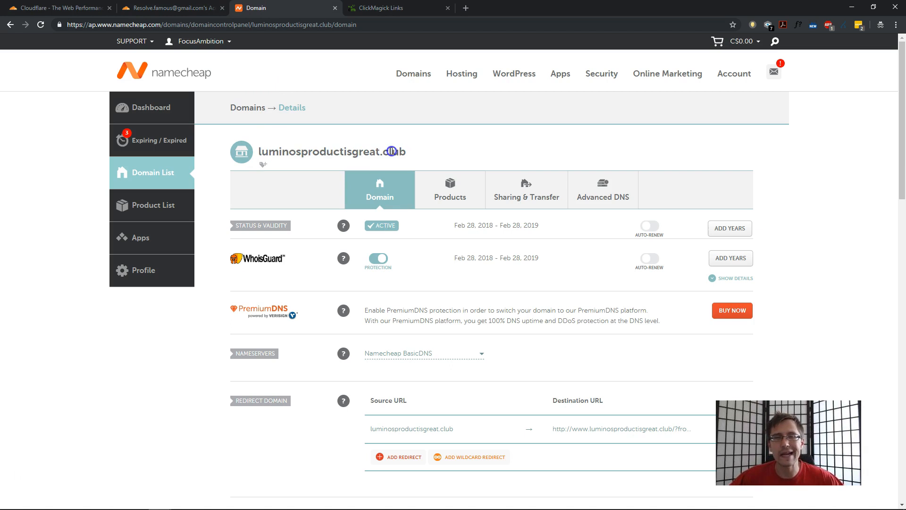
mouse_move(388, 111)
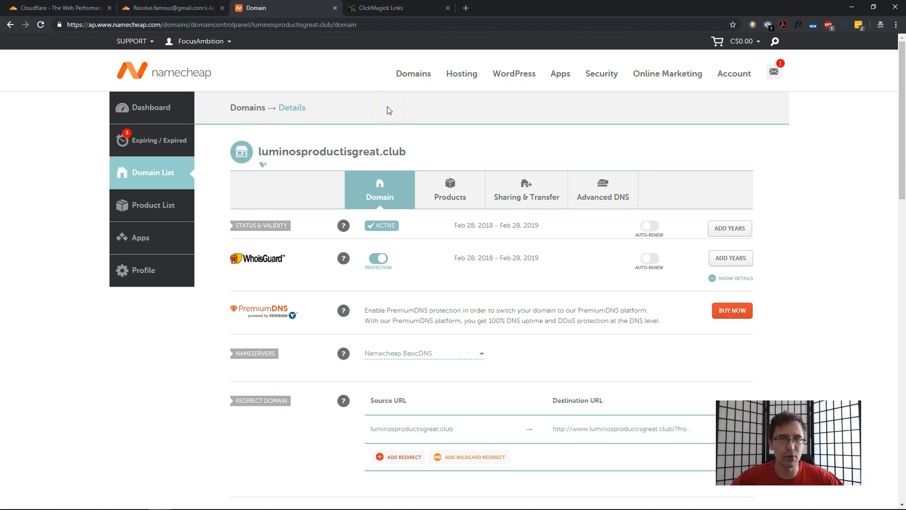
left_click(58, 8)
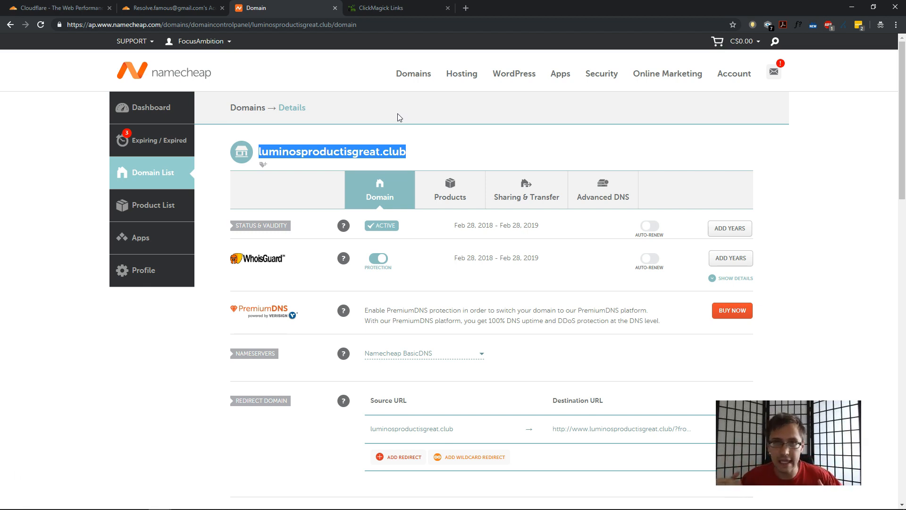
mouse_move(309, 107)
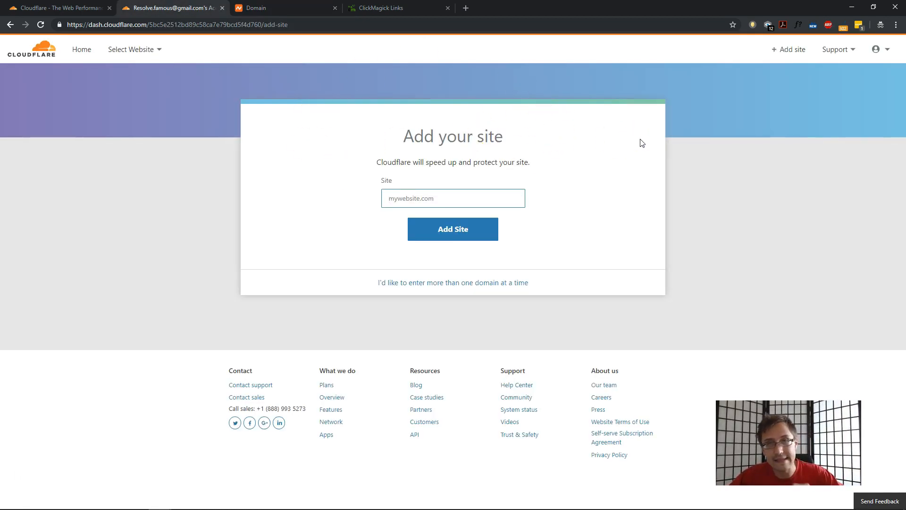
Add luminosproductisgreat.club as a Cloudflare site and confirm the Free plan
type("luminosproductisgreat.club")
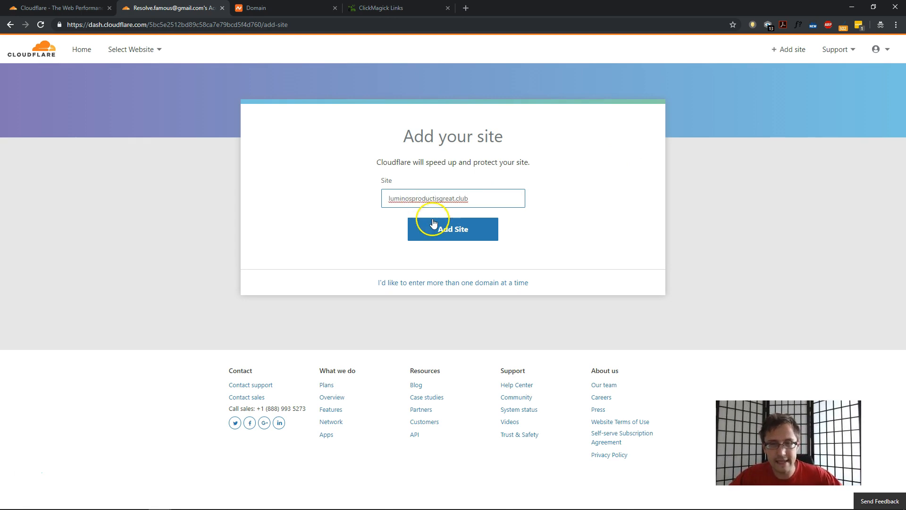
left_click(453, 229)
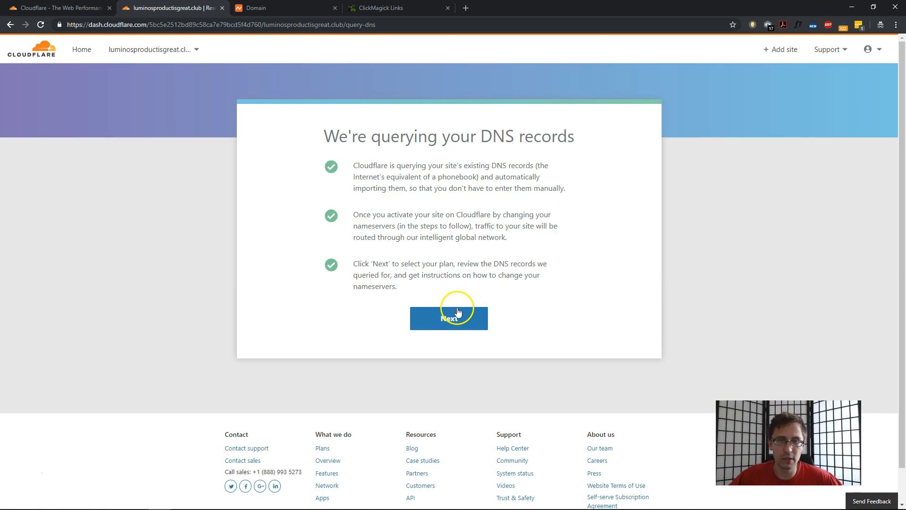
left_click(449, 318)
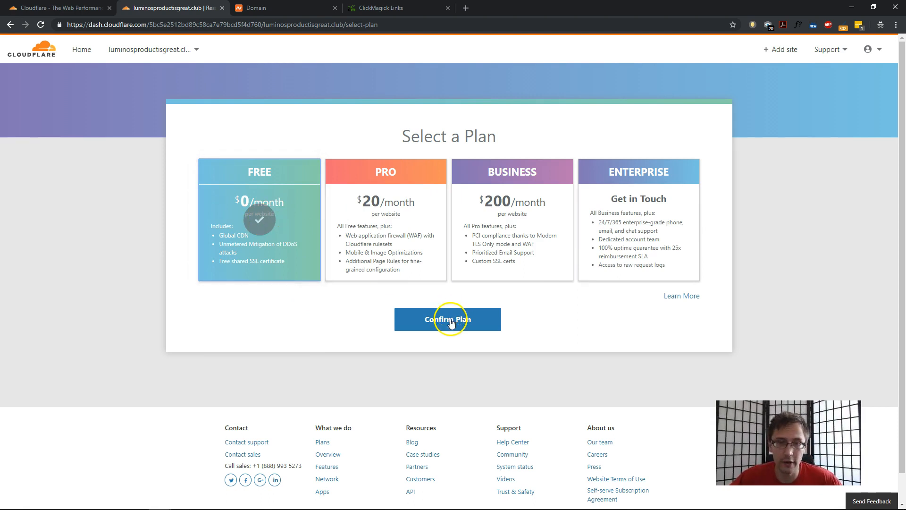
left_click(447, 319)
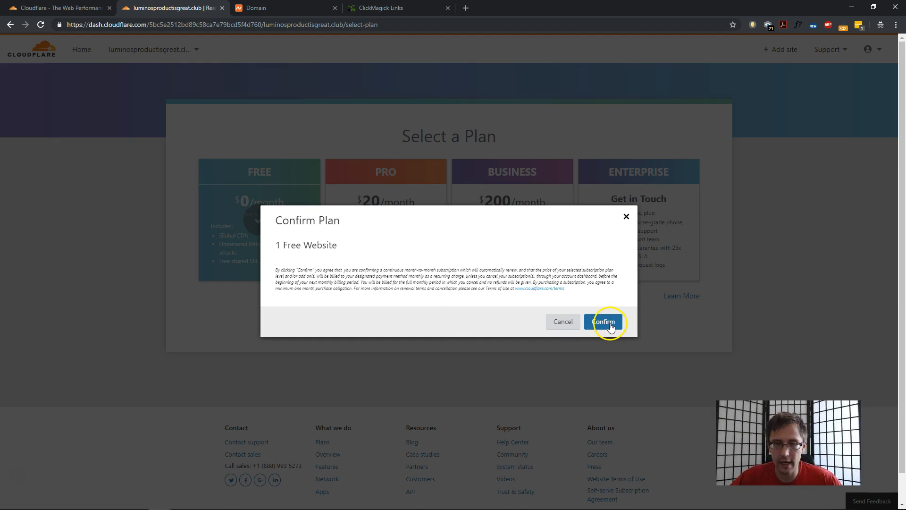
left_click(603, 322)
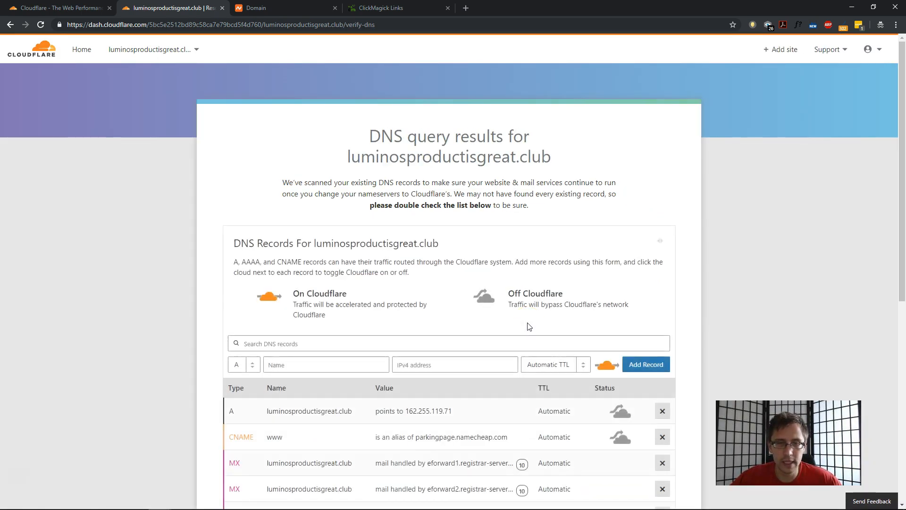
Delete every scanned DNS record: the root A, www CNAME, MX and TXT entries
scroll("down", 3)
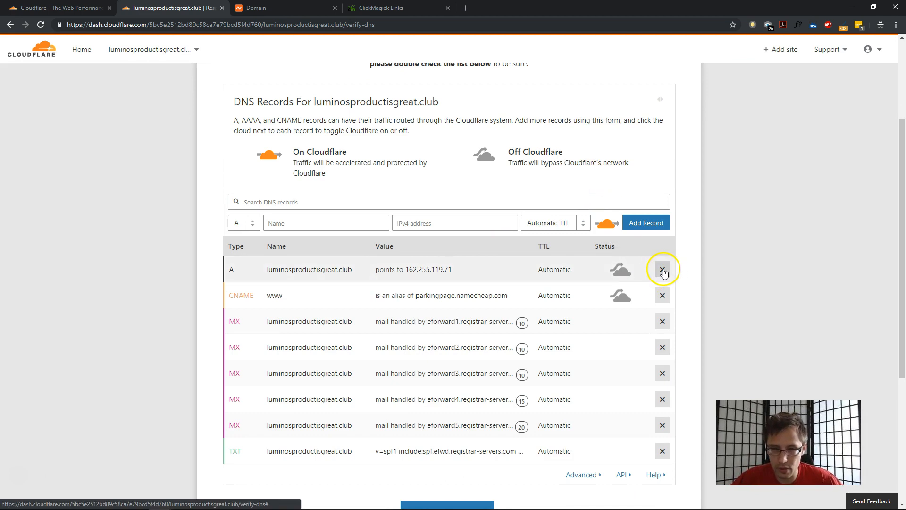
left_click(662, 269)
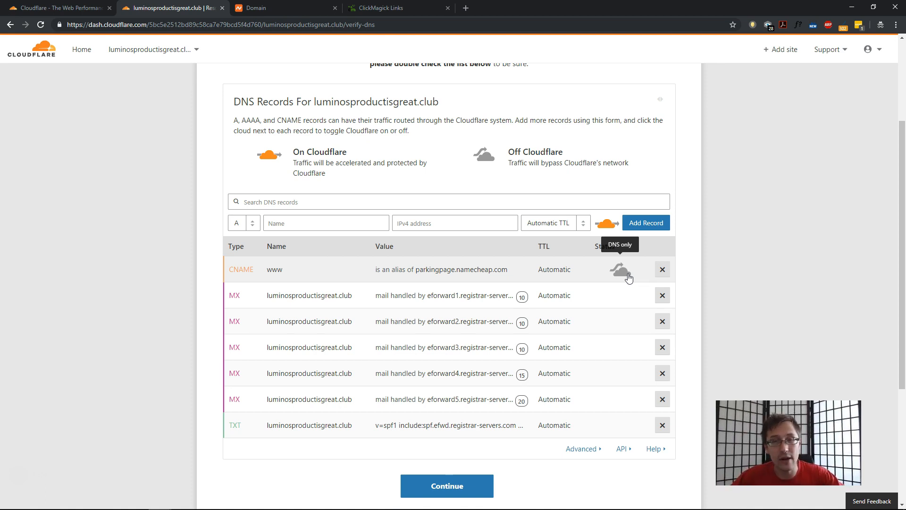
left_click(662, 270)
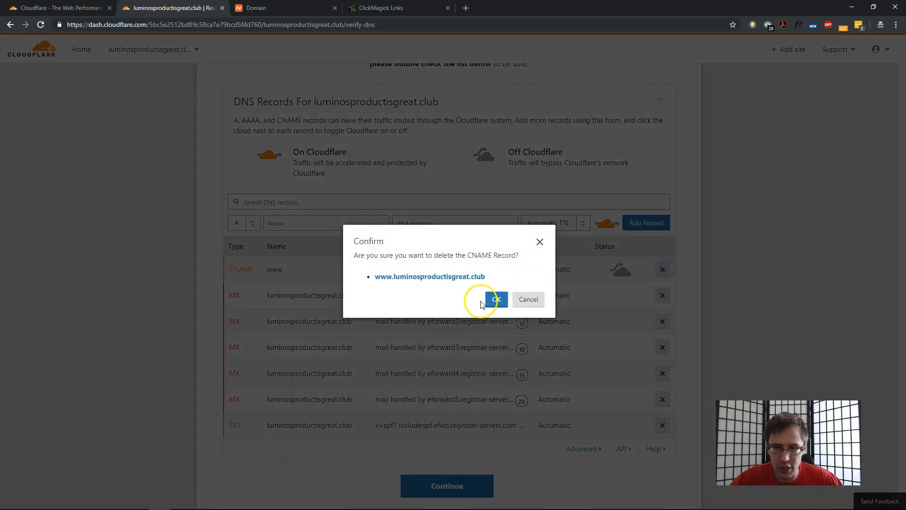
left_click(496, 299)
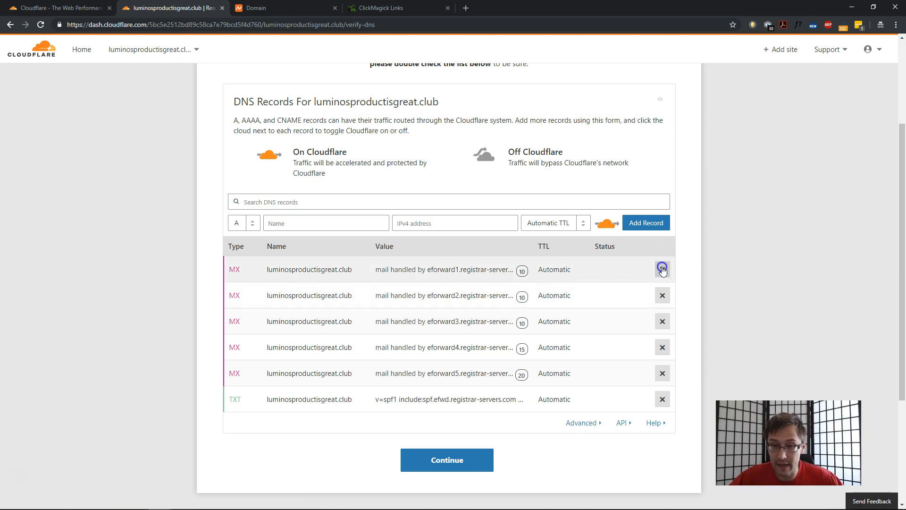
left_click(662, 268)
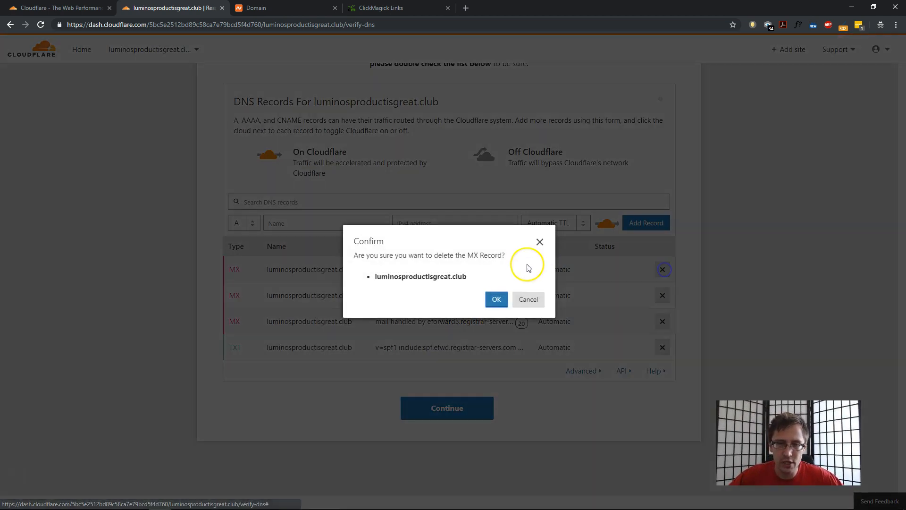
left_click(496, 299)
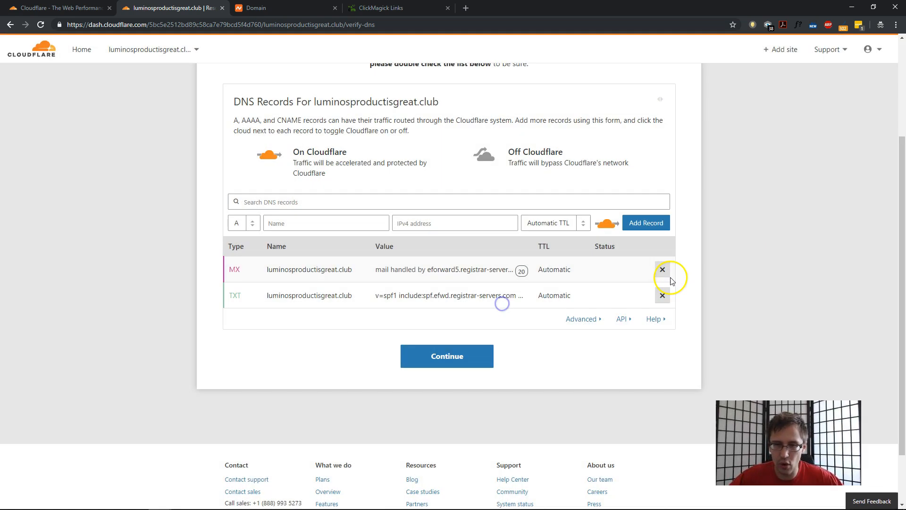
left_click(662, 269)
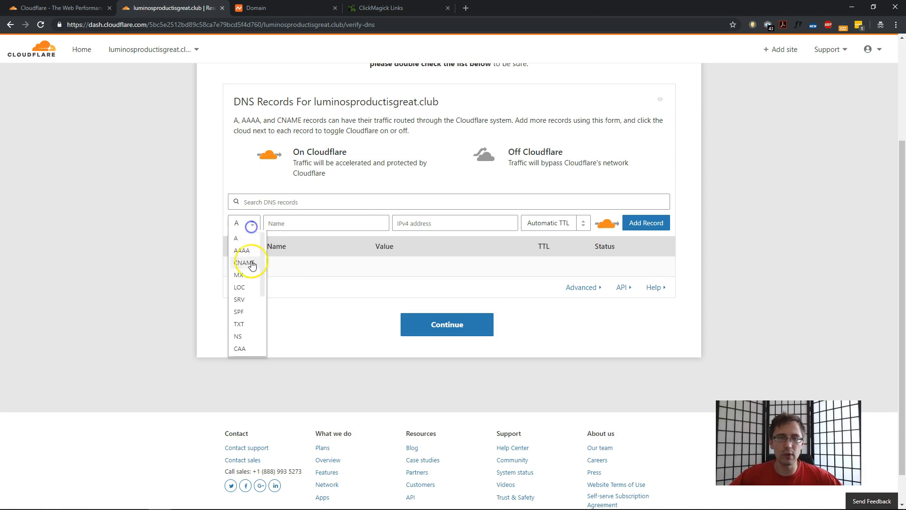
left_click(244, 263)
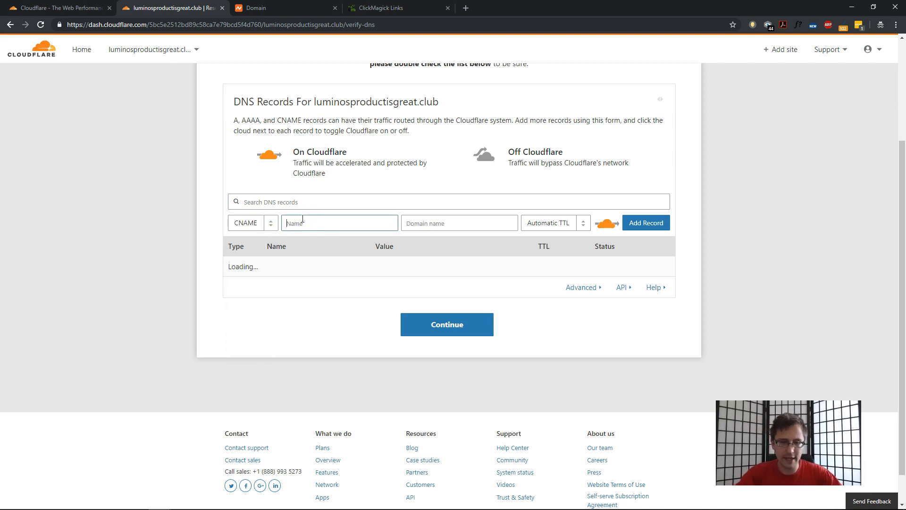
type("go")
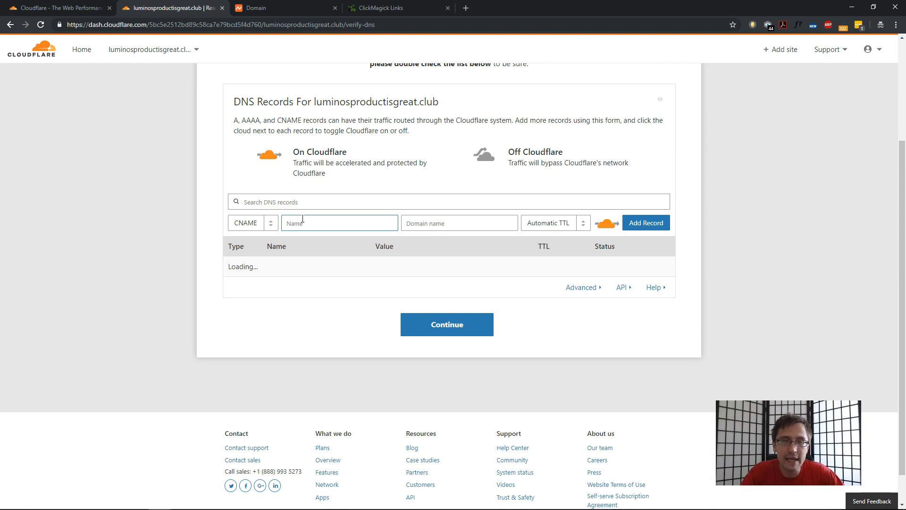
type("monkey")
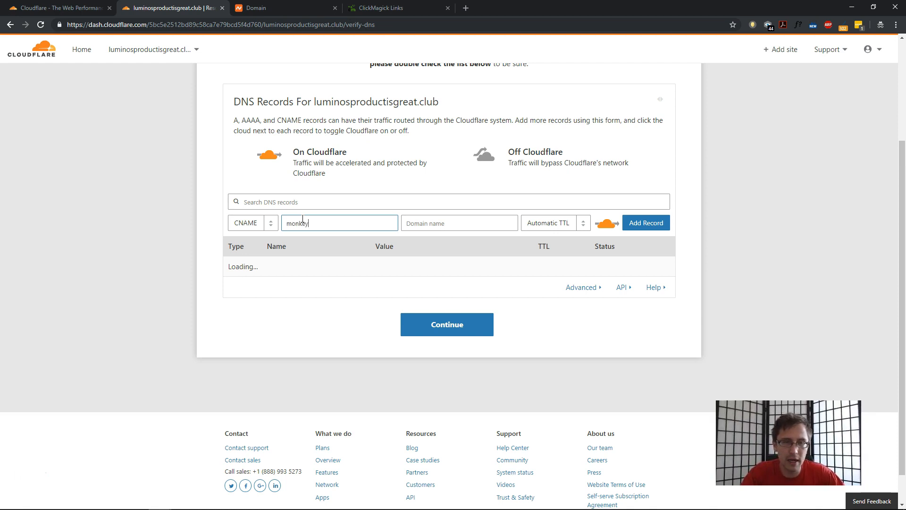
type("hiwhats")
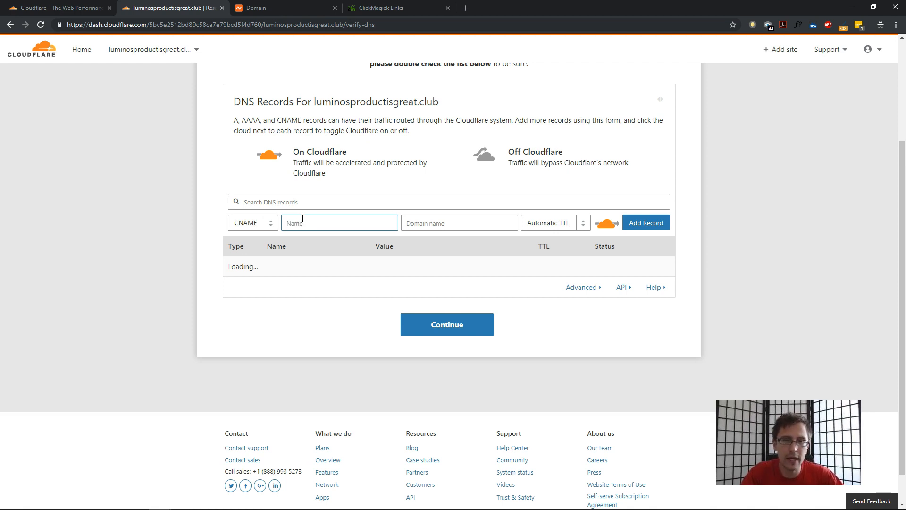
type("track")
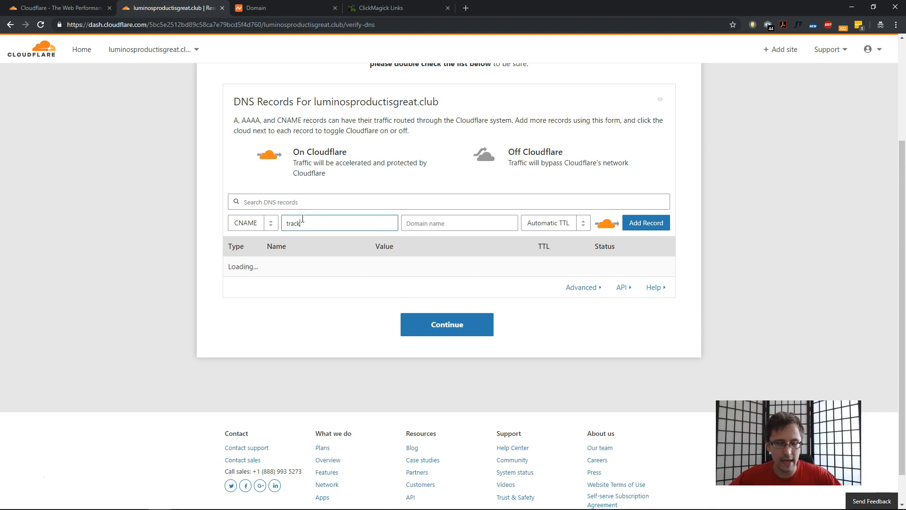
type("www.")
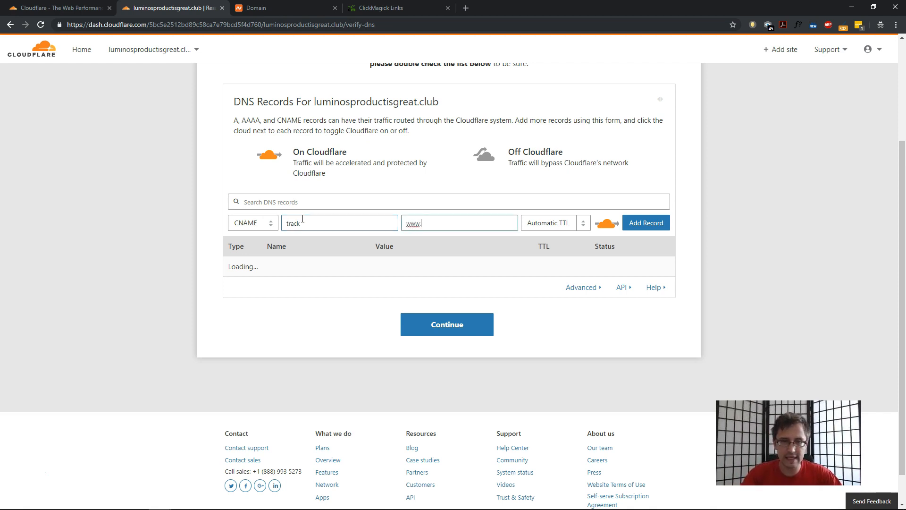
type("clkgm")
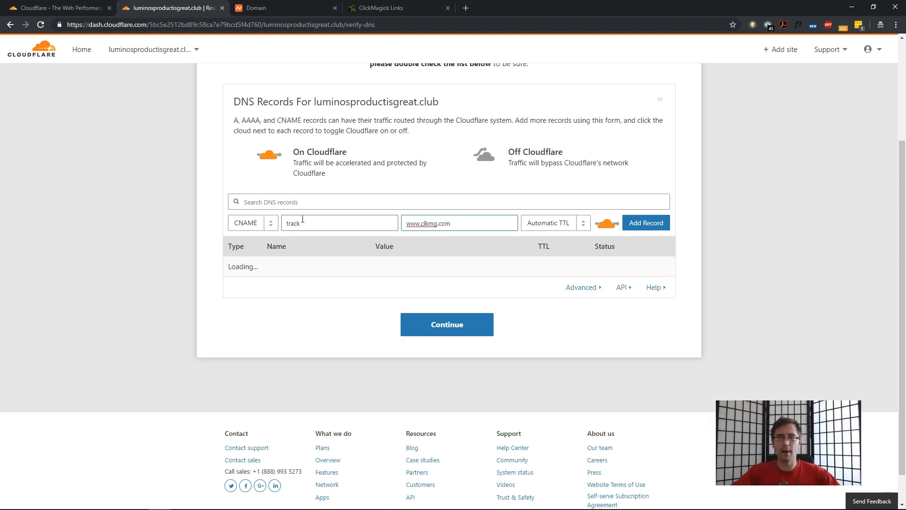
mouse_move(334, 56)
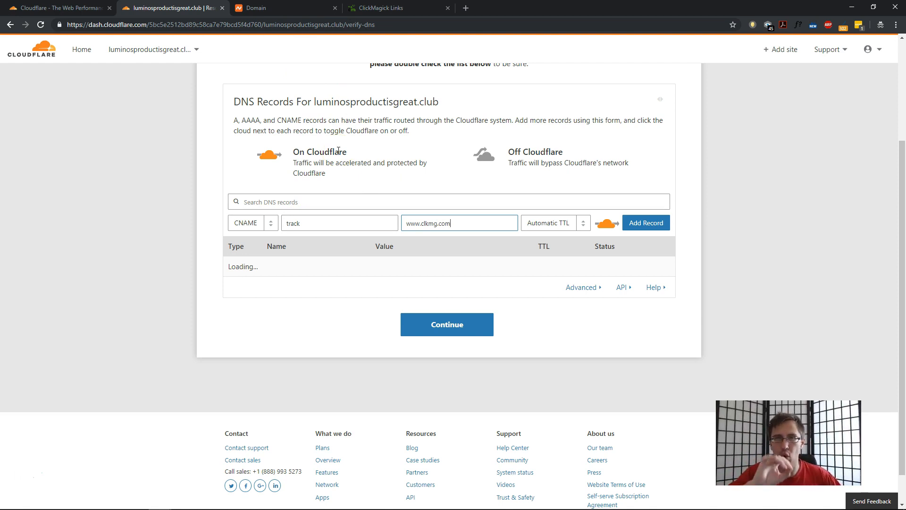
mouse_move(589, 198)
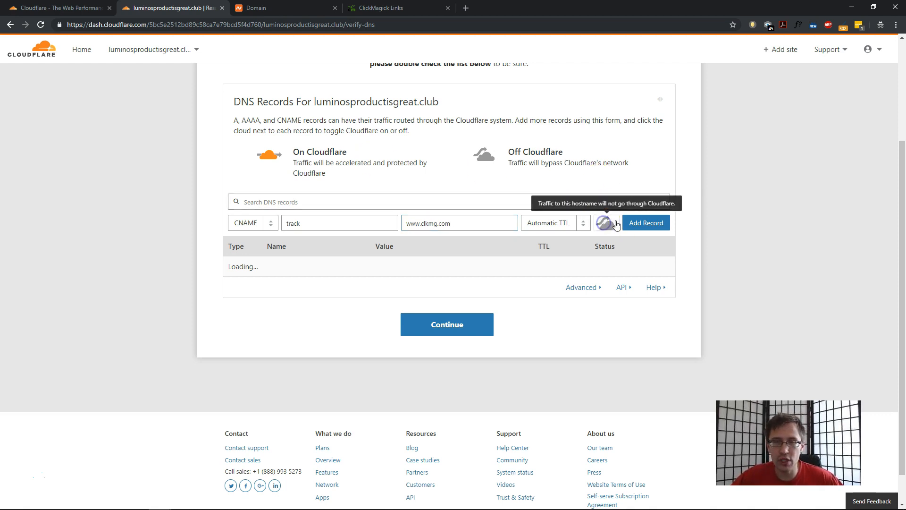
left_click(606, 223)
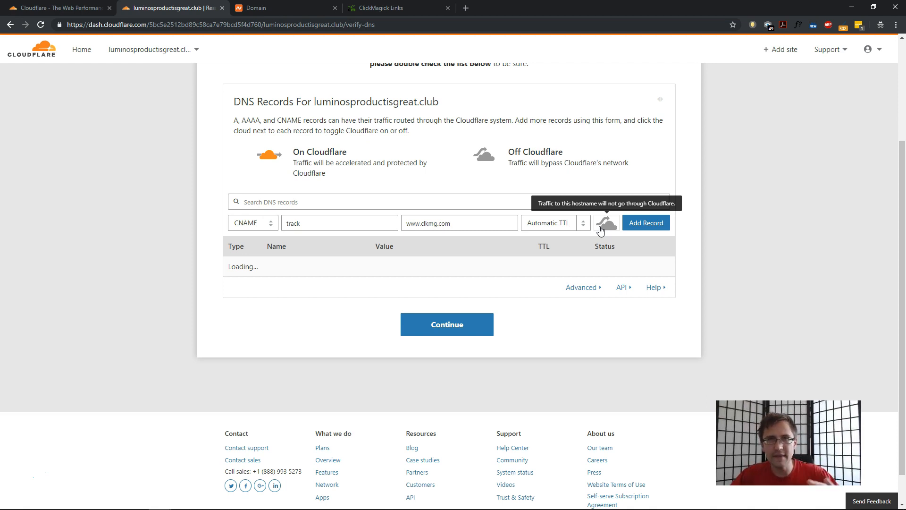
mouse_move(500, 381)
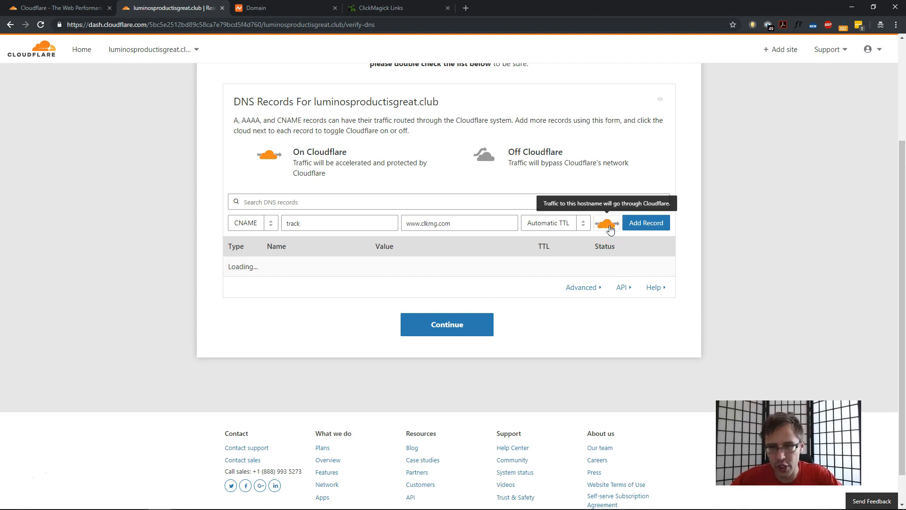
left_click(645, 222)
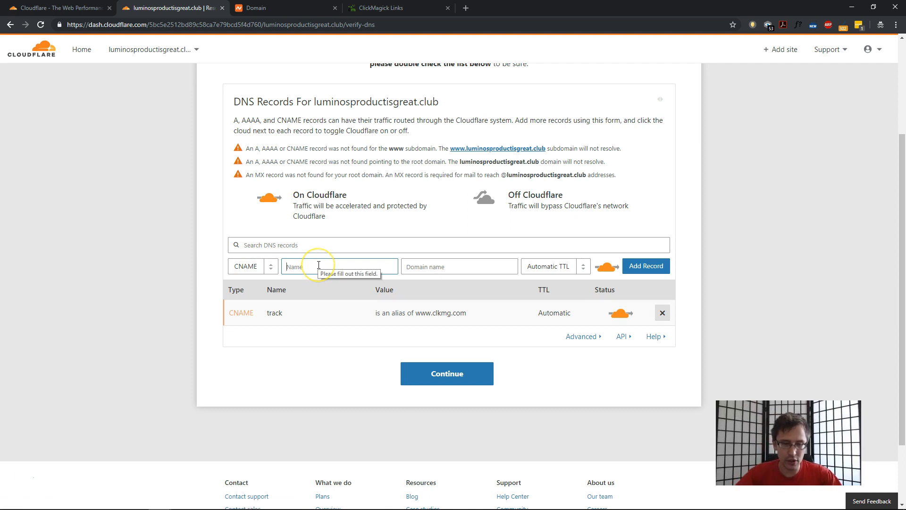
type("blog")
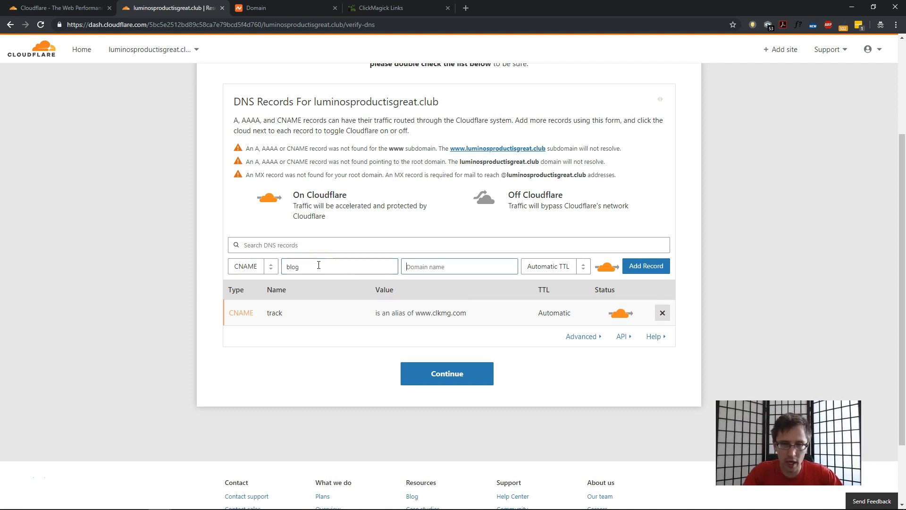
type("www.clkmg.com")
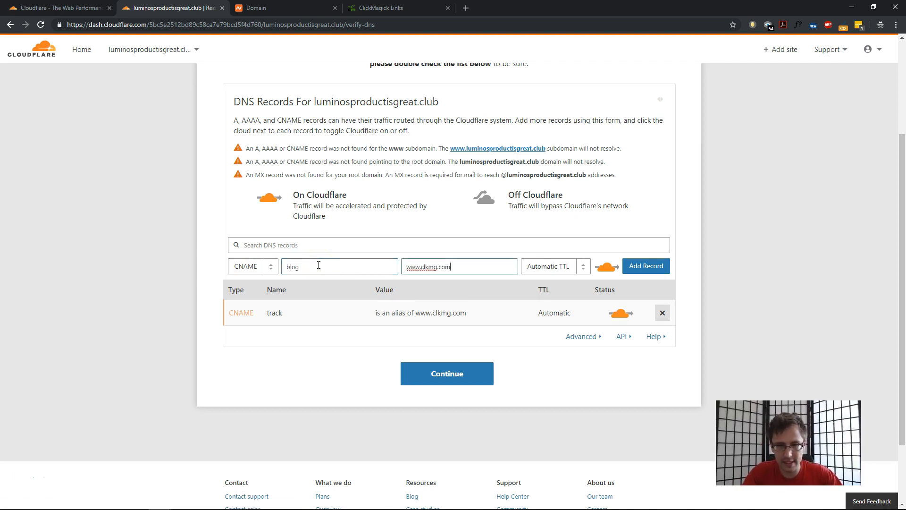
left_click(646, 266)
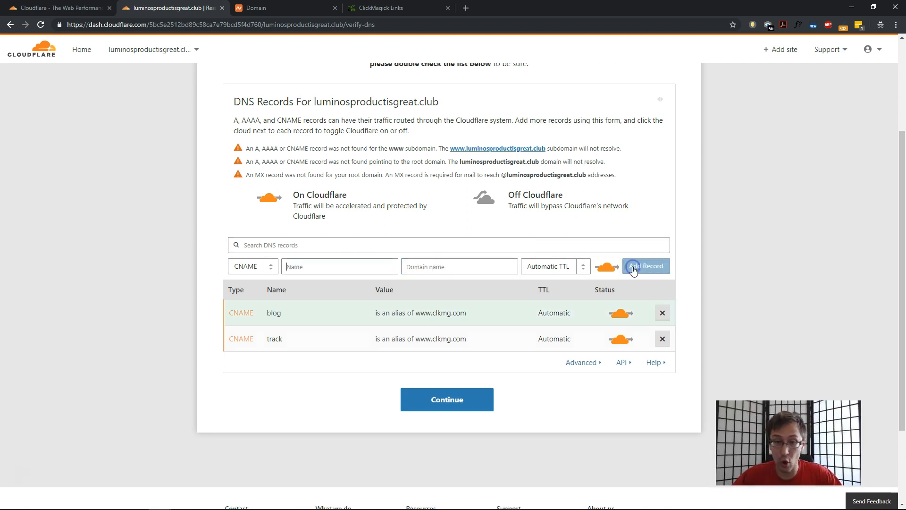
Continue to the nameserver step and copy chuck.ns.cloudflare.com and donna.ns.cloudflare.com
left_click(446, 400)
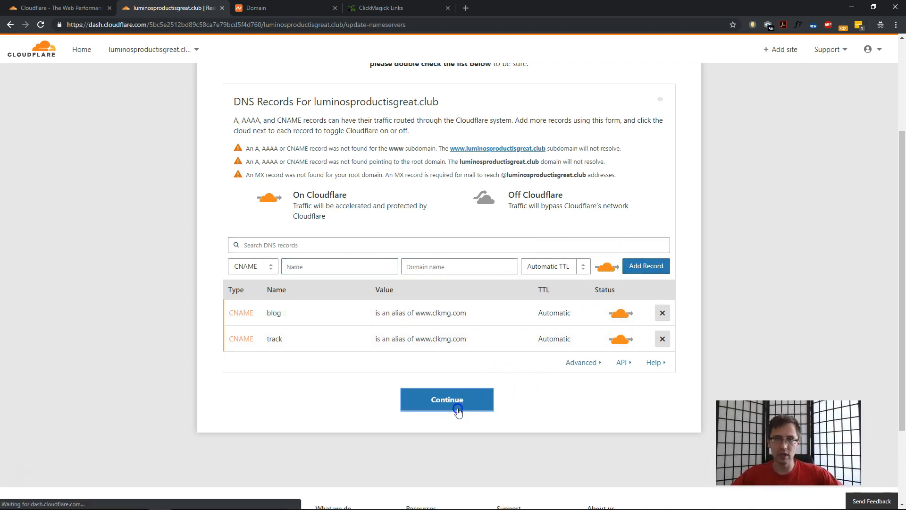
left_click(447, 399)
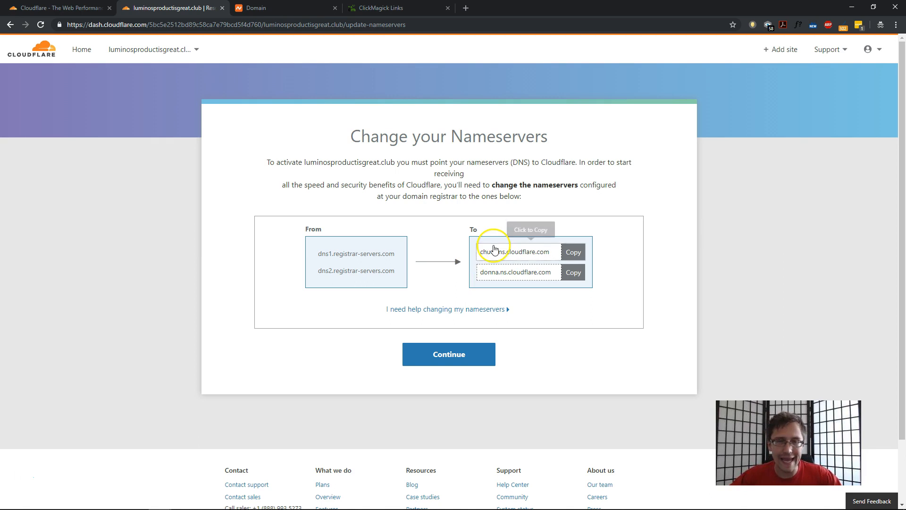
mouse_move(312, 157)
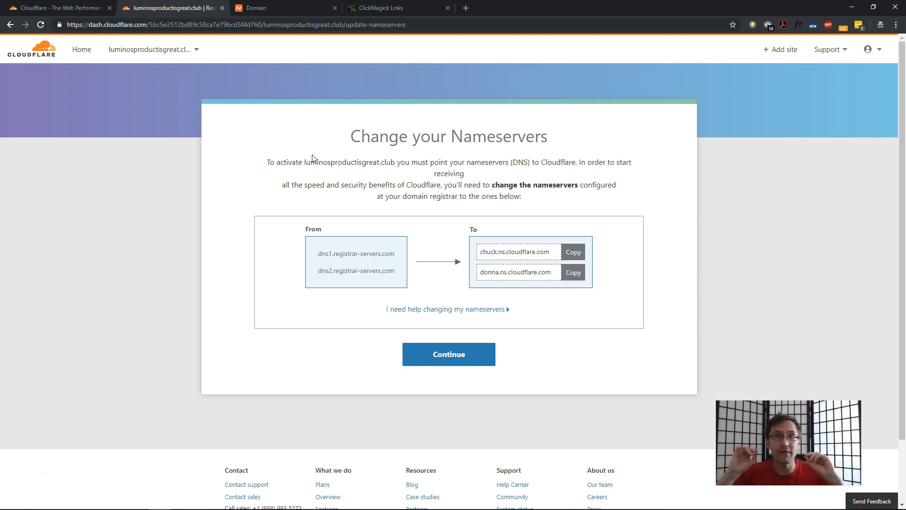
mouse_move(432, 127)
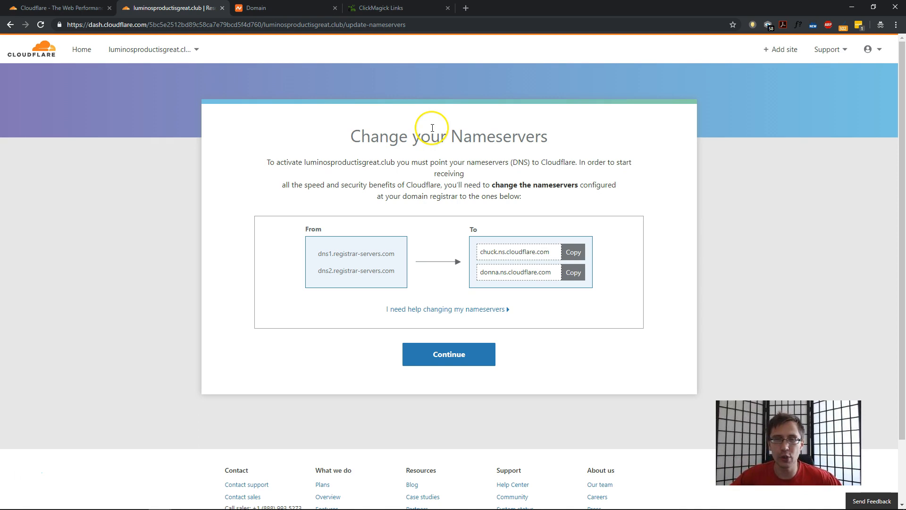
mouse_move(492, 255)
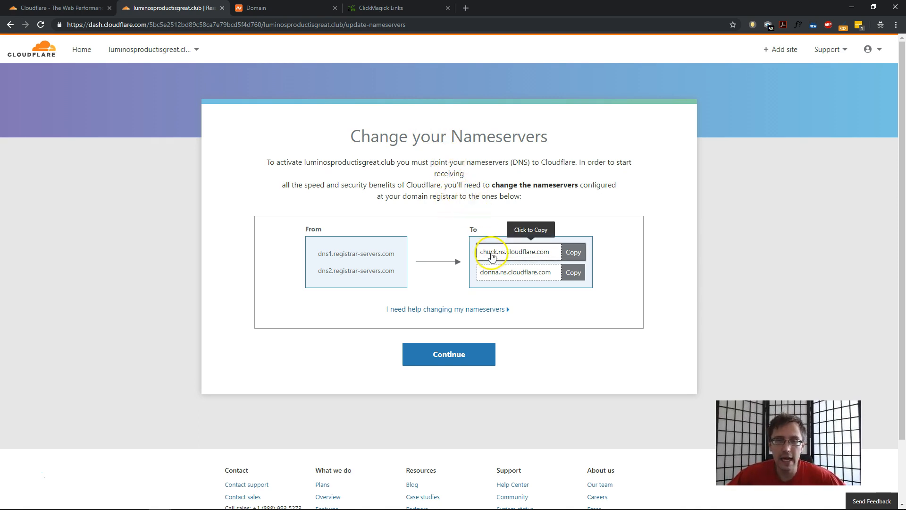
left_click(284, 8)
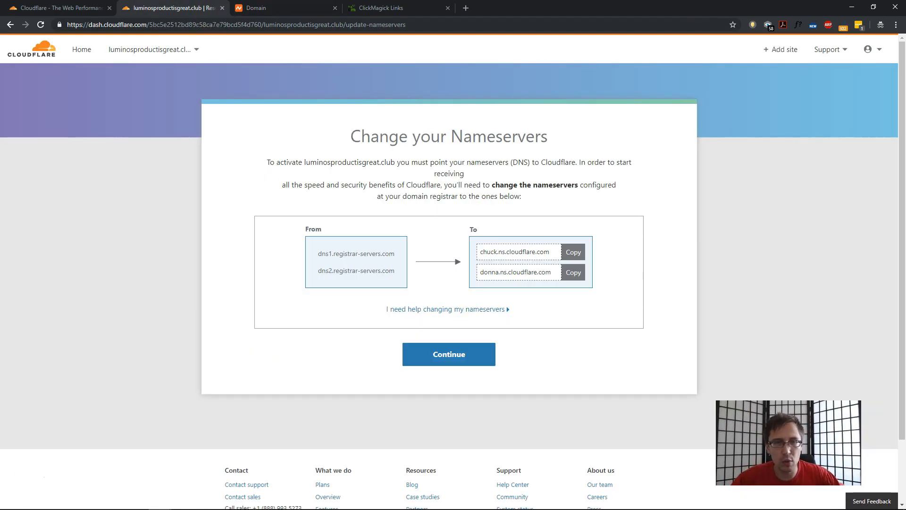
left_click(572, 252)
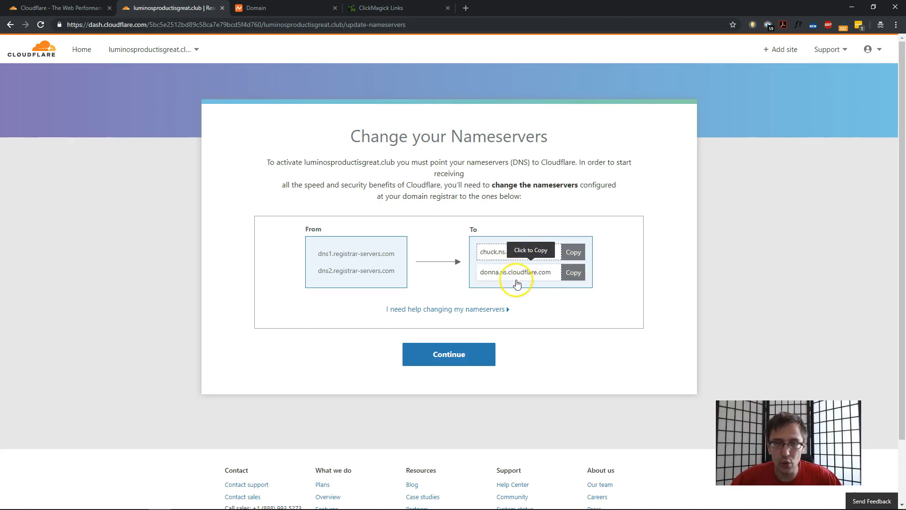
left_click(260, 7)
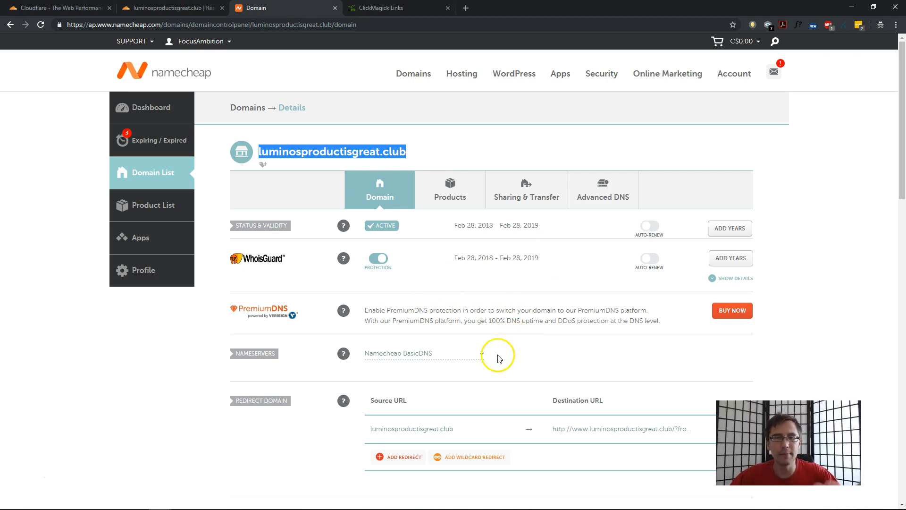
Save Namecheap Custom DNS as chuck.ns.cloudflare.com and donna.ns.cloudflare.com, dismissing the update notice
left_click(422, 353)
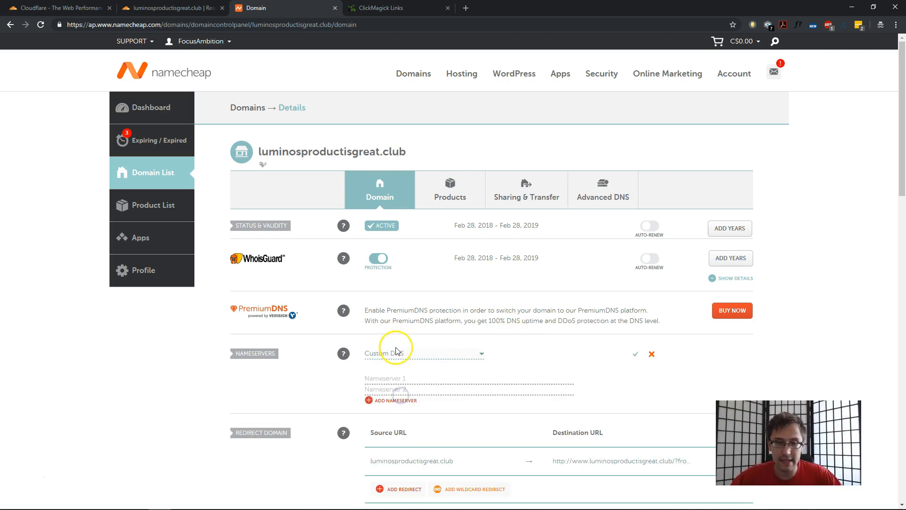
mouse_move(438, 340)
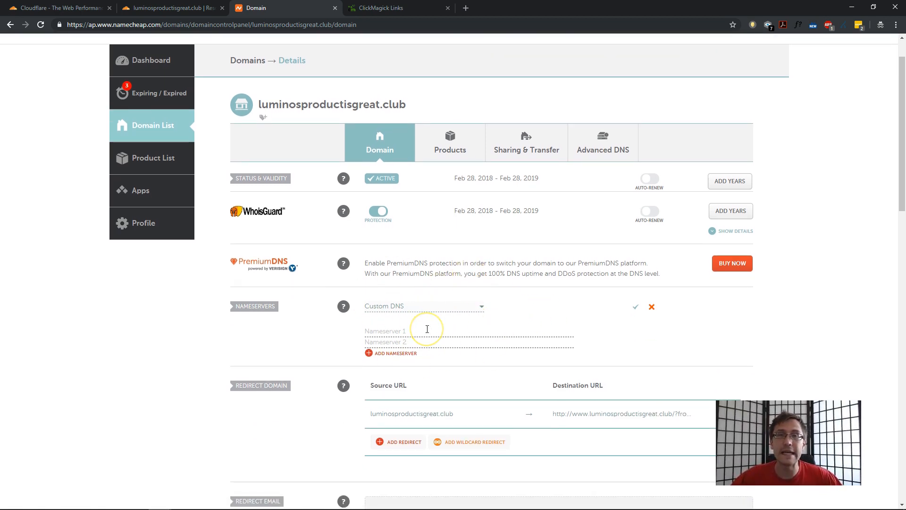
left_click(425, 330)
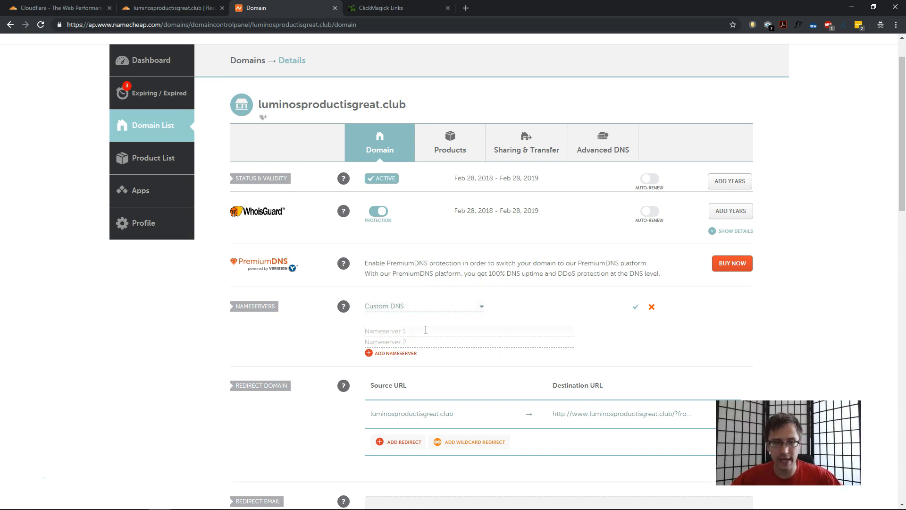
left_click(171, 8)
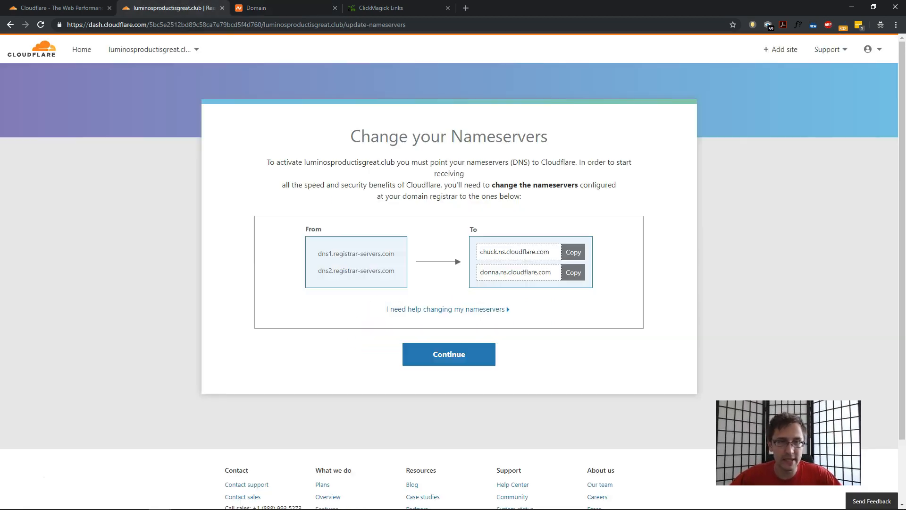
left_click(283, 7)
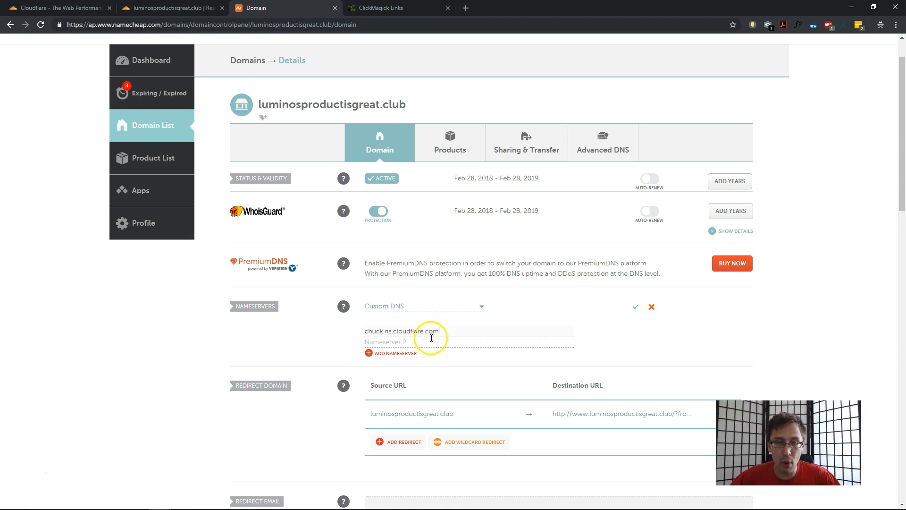
type("donna.ns.cloudflare.com")
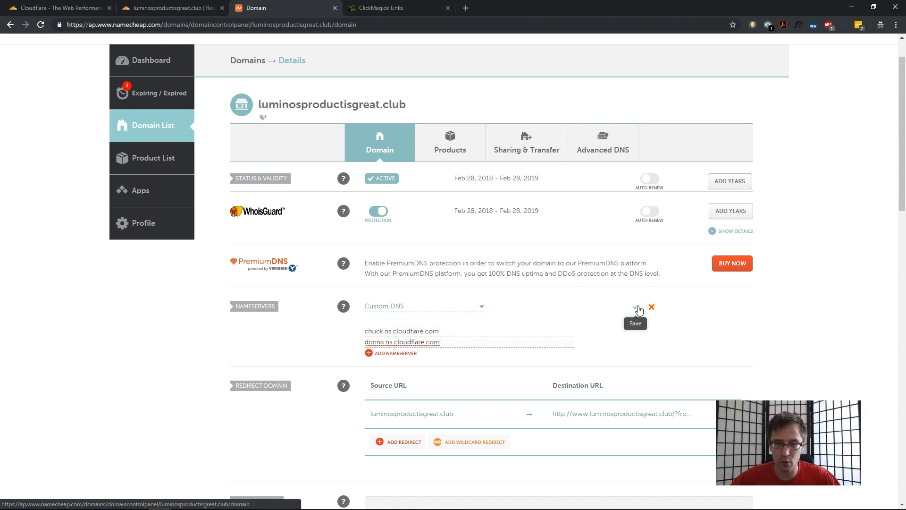
left_click(637, 307)
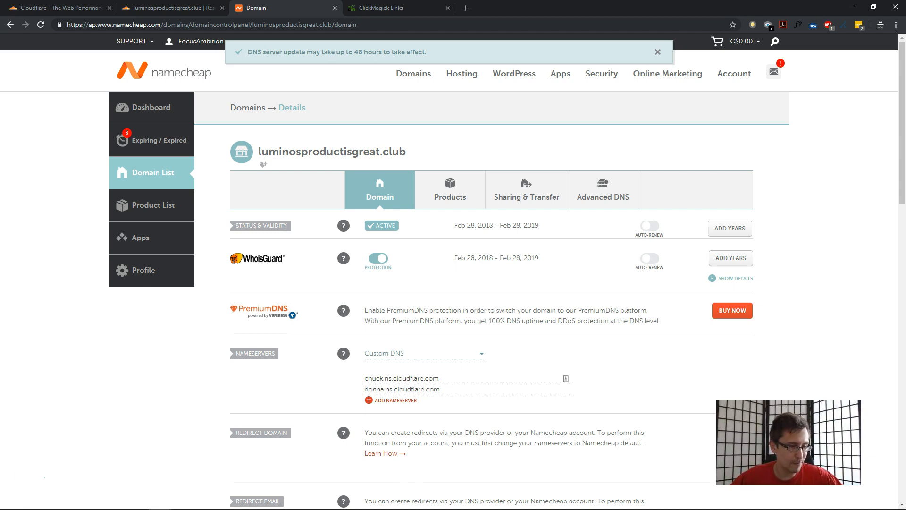
left_click(657, 52)
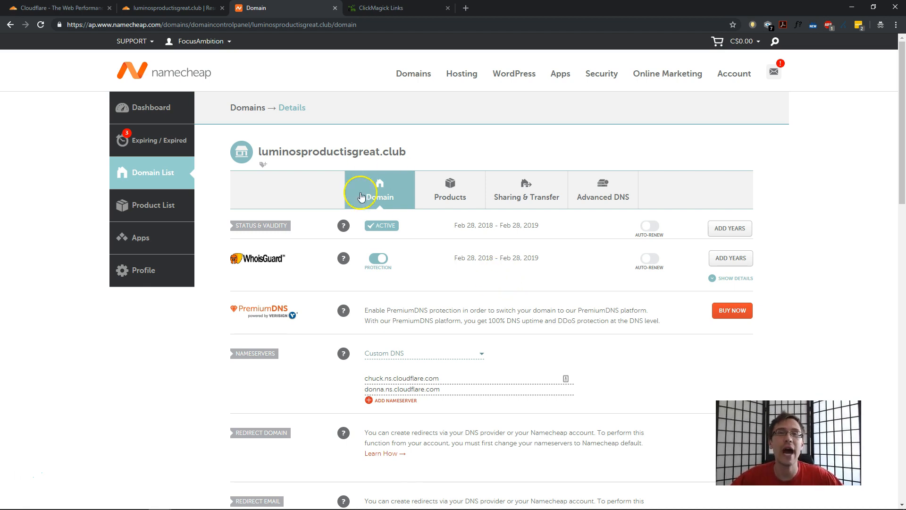
left_click(167, 8)
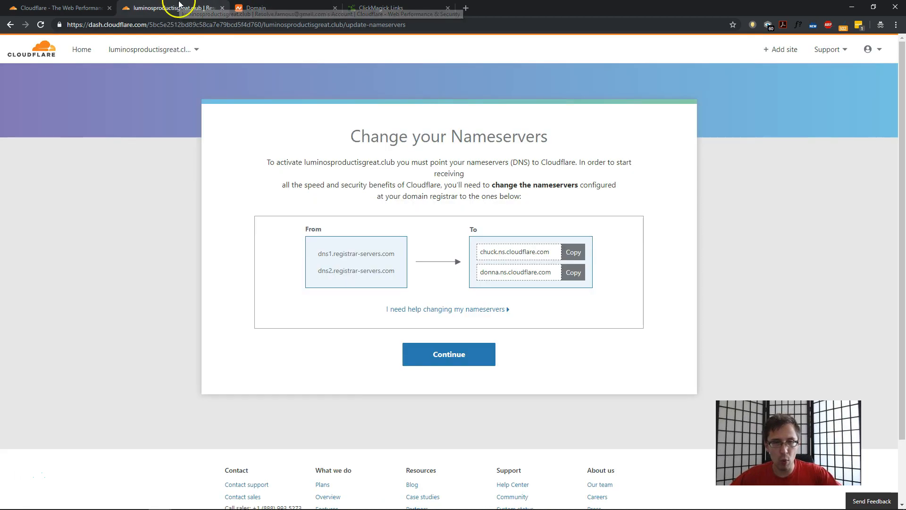
Complete the Change your Nameservers page and run Recheck Nameservers on the Overview
left_click(449, 353)
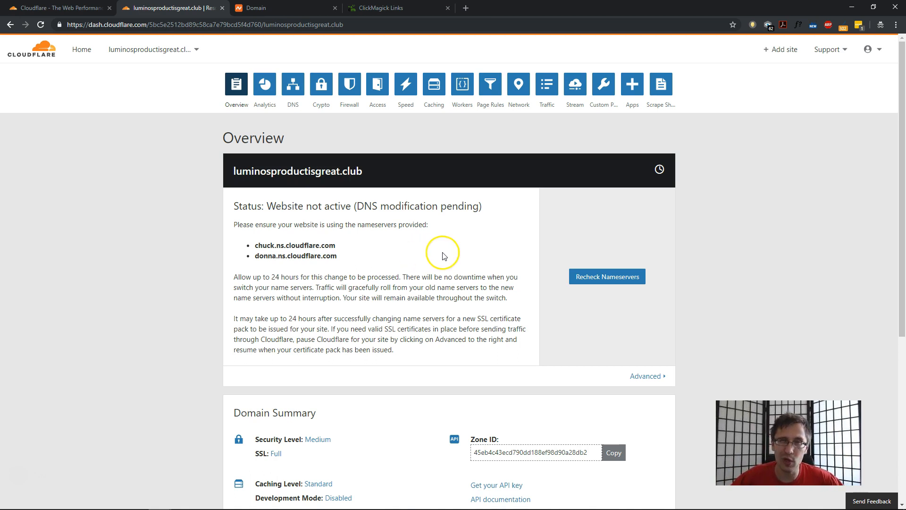
left_click(607, 276)
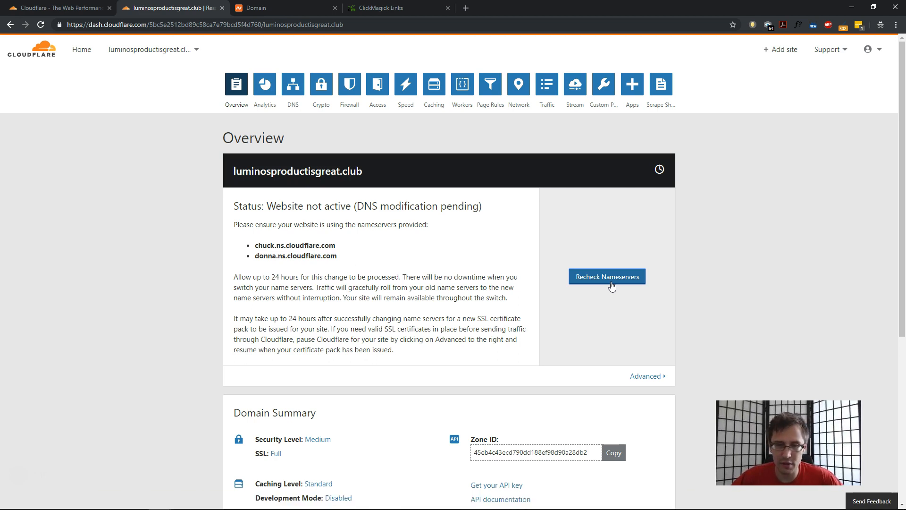
left_click(607, 276)
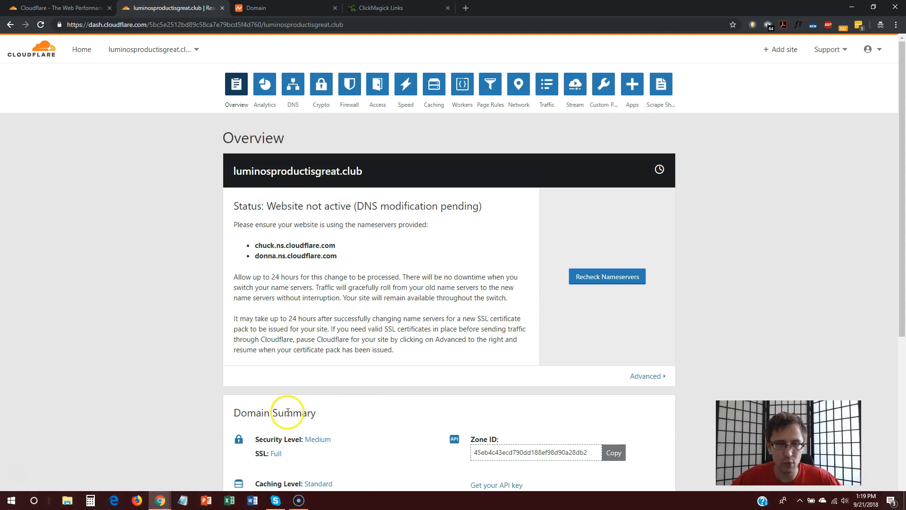
left_click(607, 276)
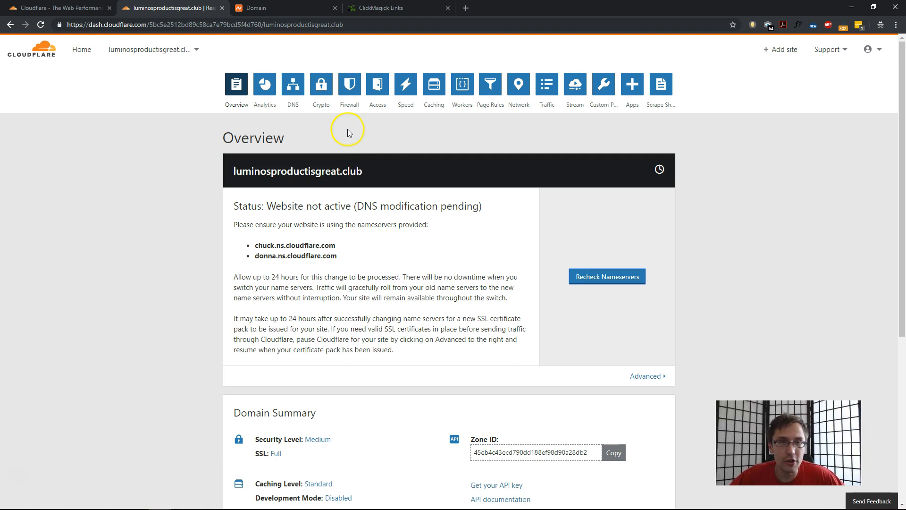
Set the Cloudflare SSL mode to Full in the Crypto settings
left_click(325, 84)
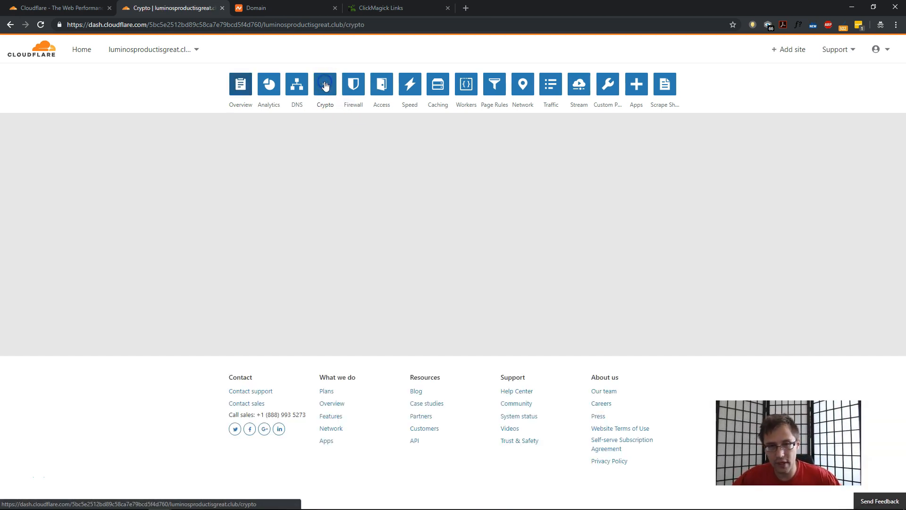
left_click(325, 84)
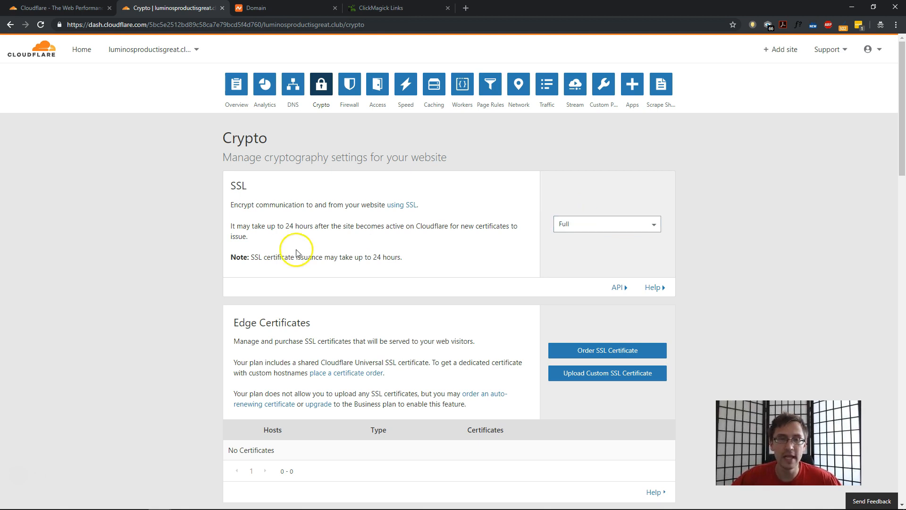
left_click_drag(252, 257, 404, 258)
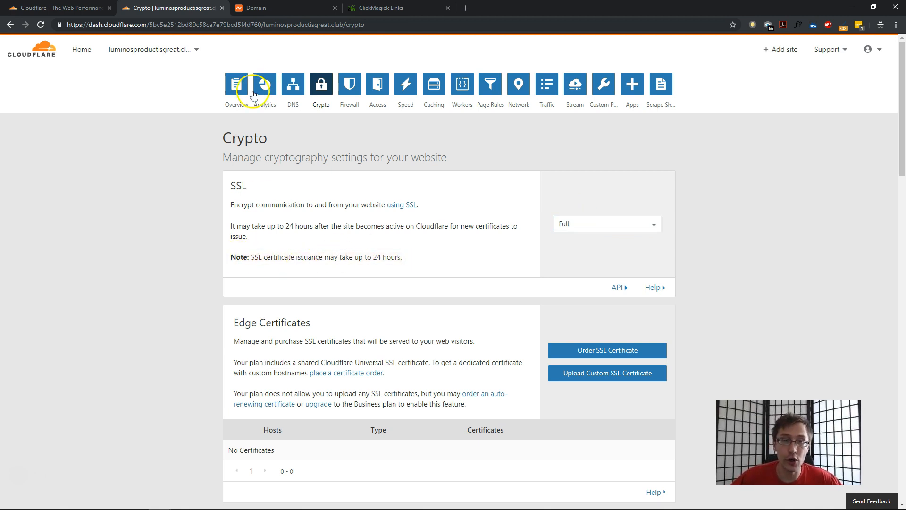
left_click(293, 84)
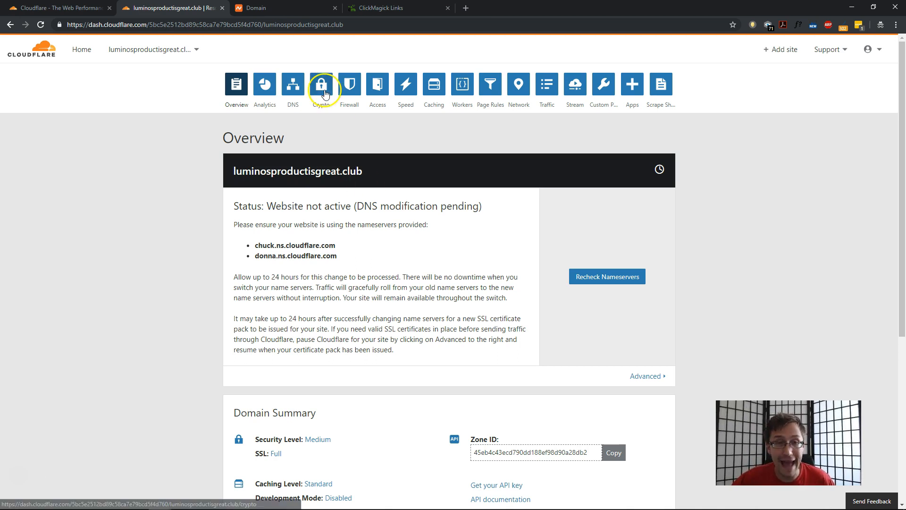
left_click(320, 84)
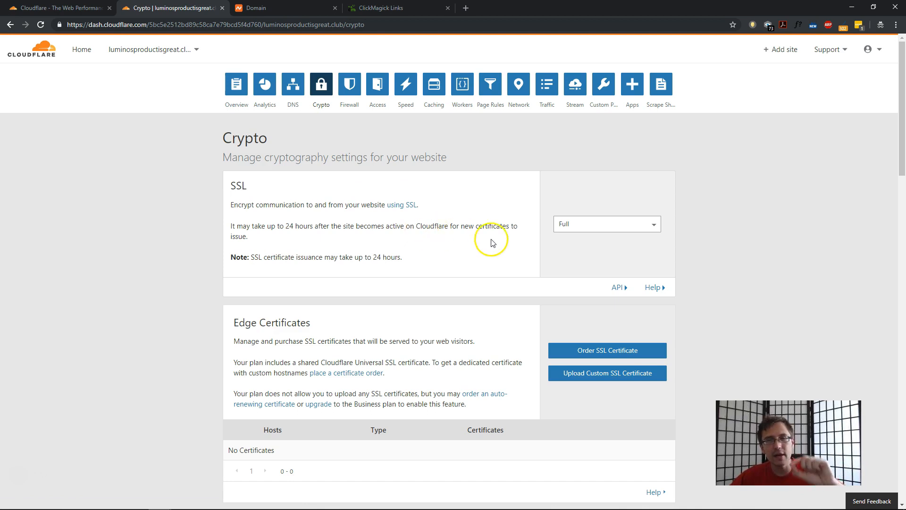
left_click(605, 223)
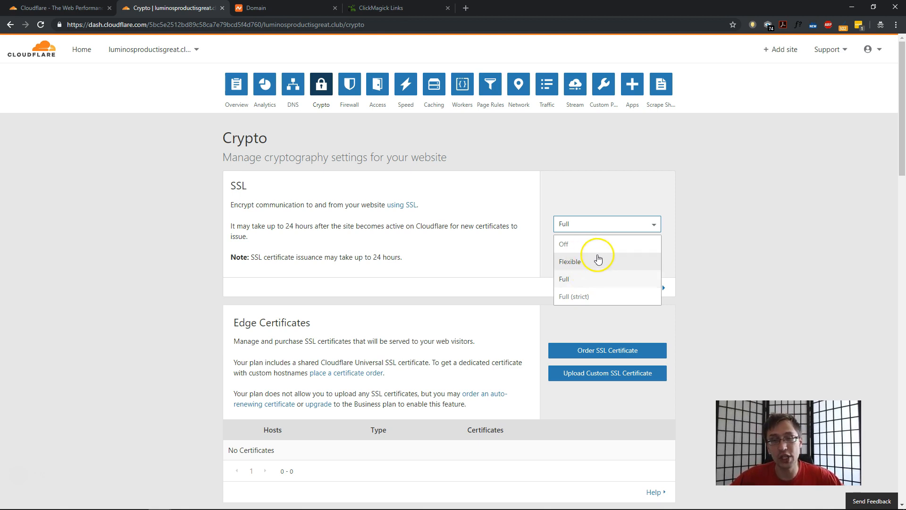
mouse_move(607, 244)
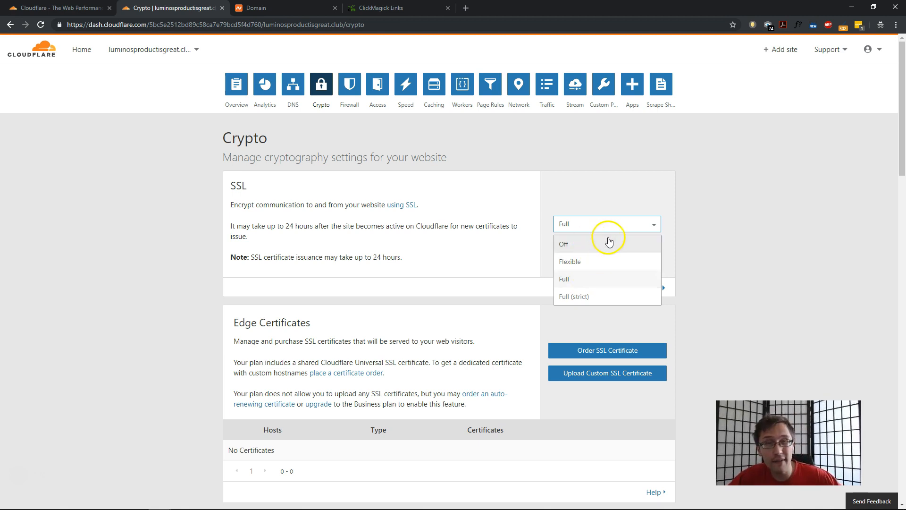
mouse_move(592, 299)
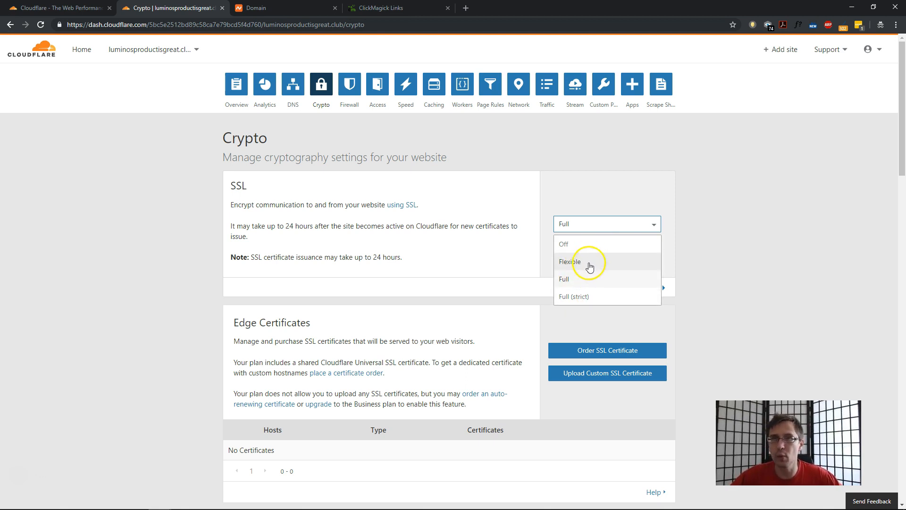
mouse_move(581, 279)
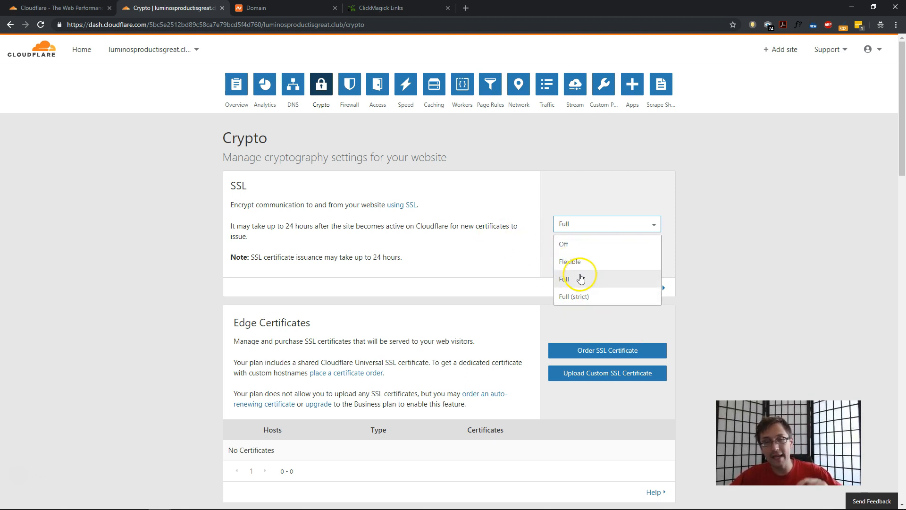
left_click(565, 278)
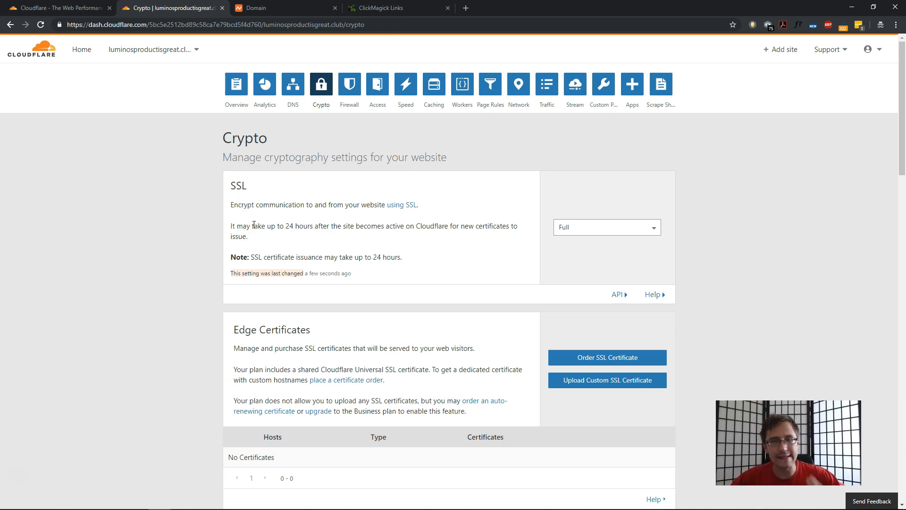
left_click(381, 8)
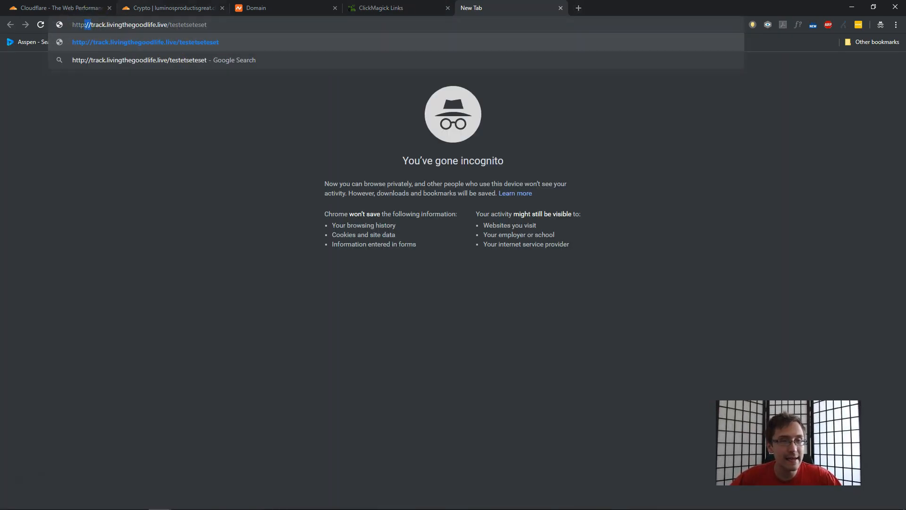
key("Enter")
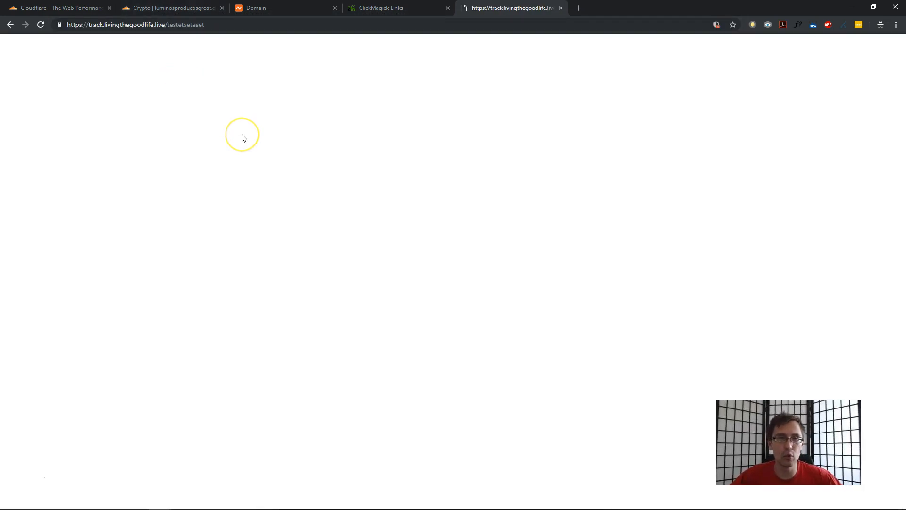
left_click(381, 7)
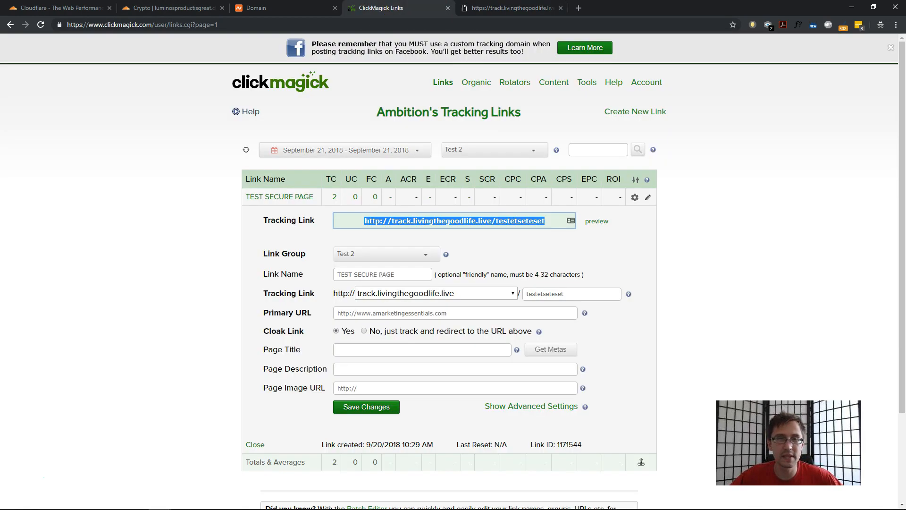
left_click(347, 312)
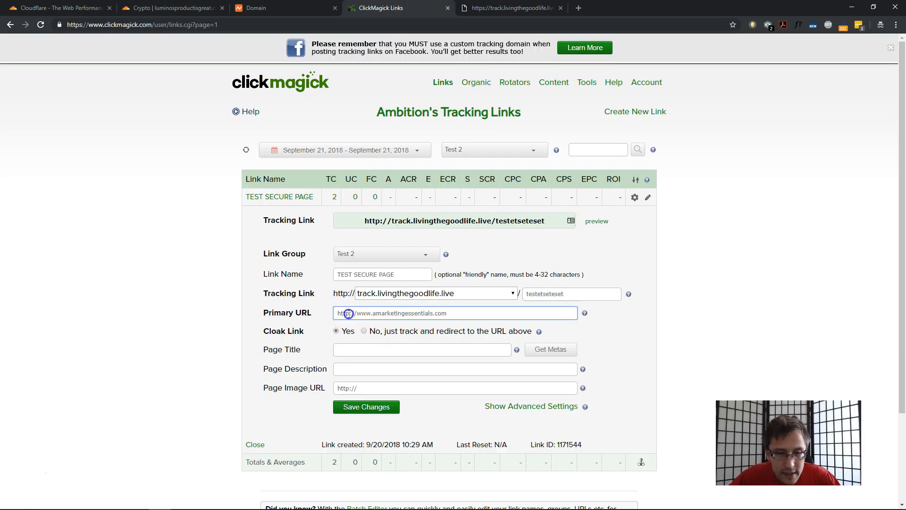
left_click(365, 407)
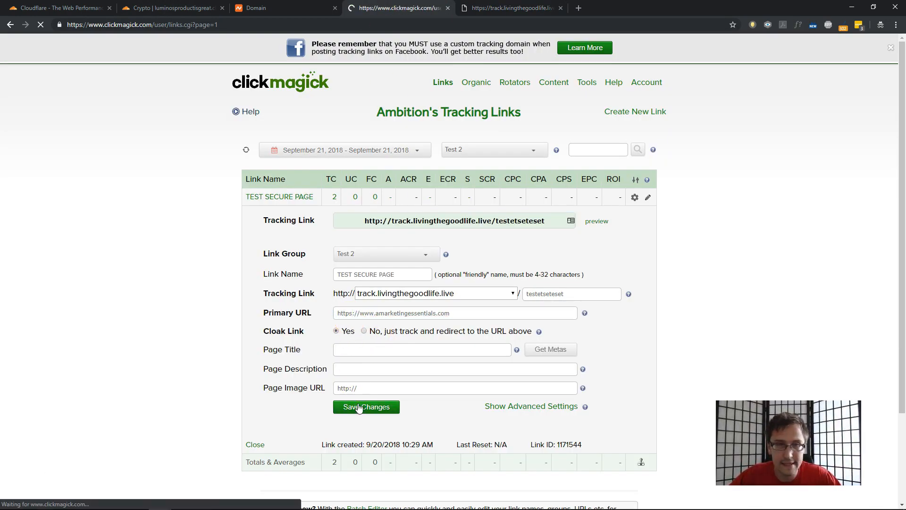